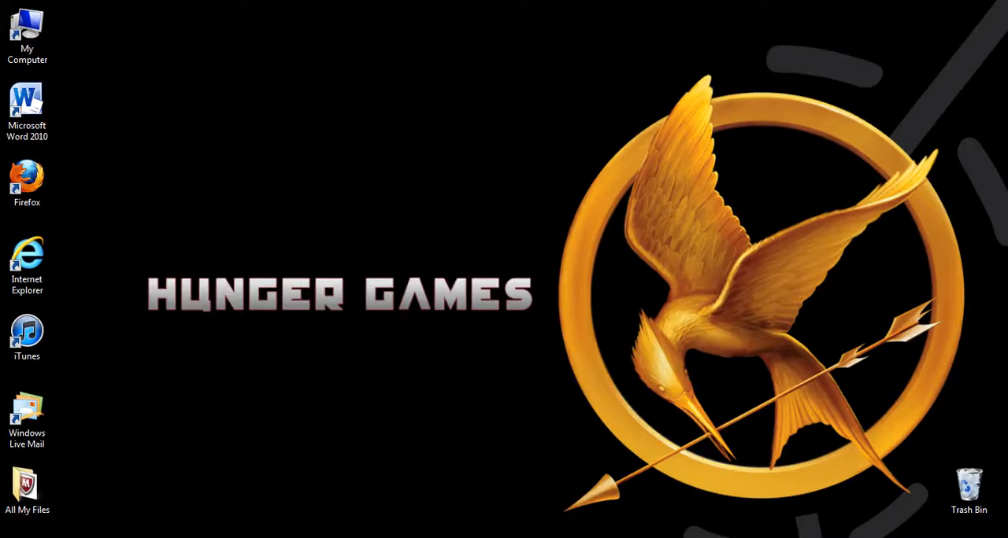
mouse_move(533, 330)
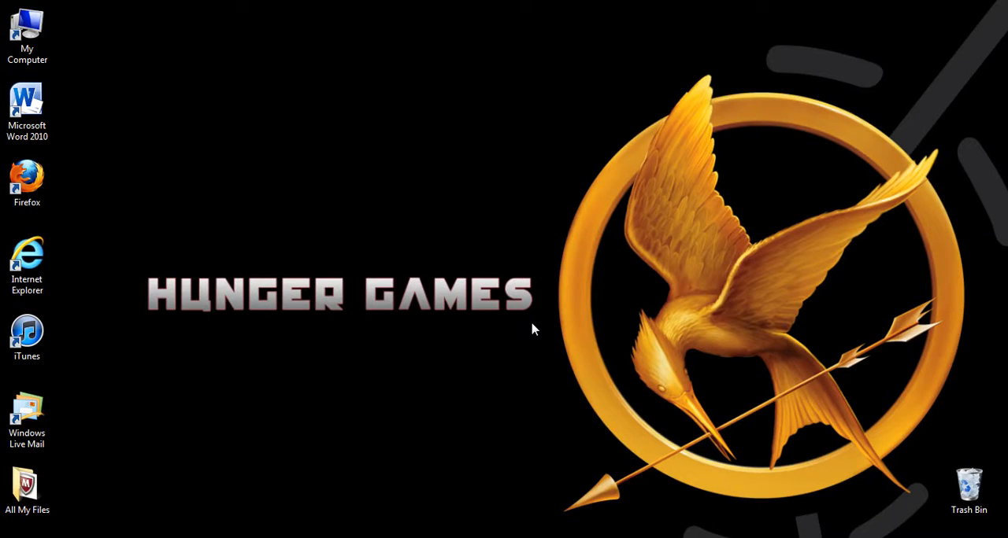
mouse_move(483, 399)
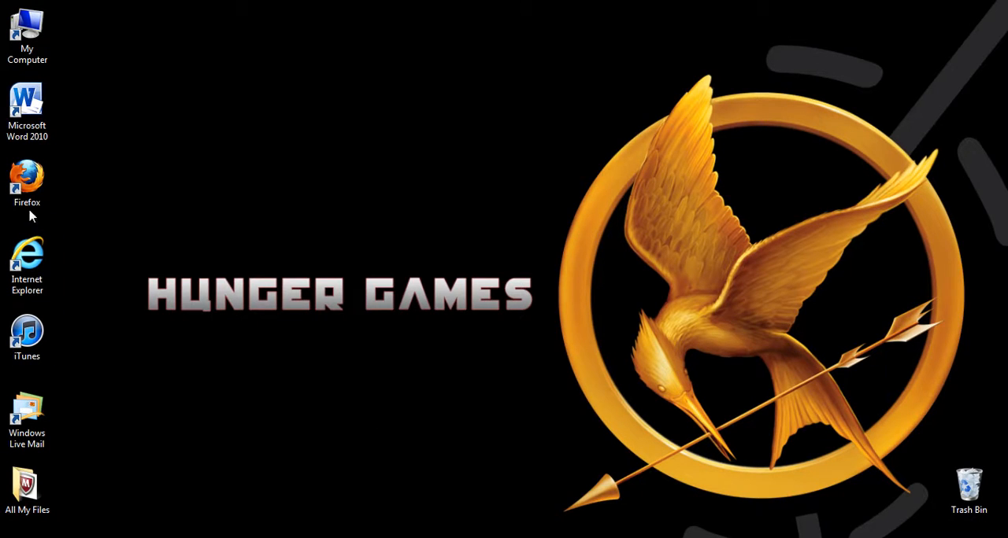
mouse_move(94, 251)
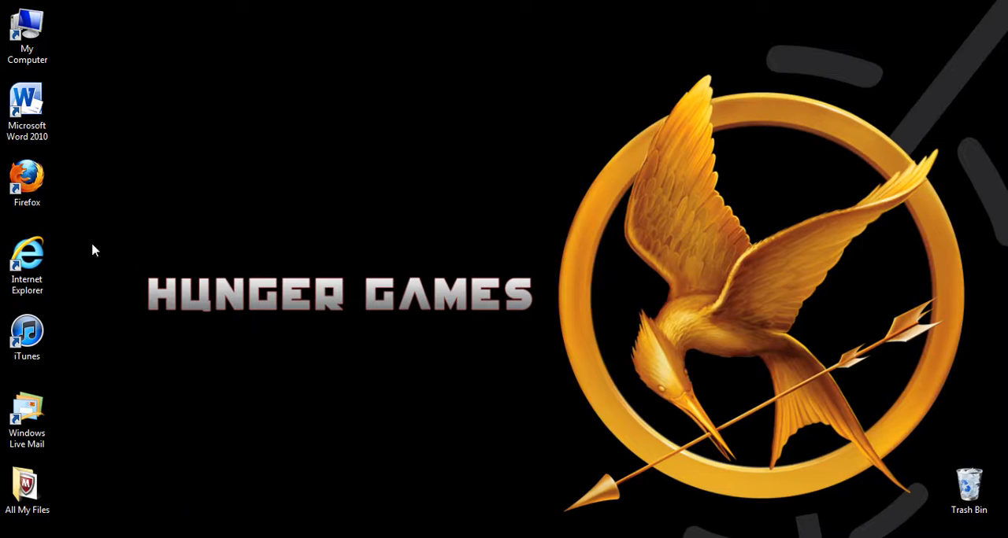
mouse_move(158, 192)
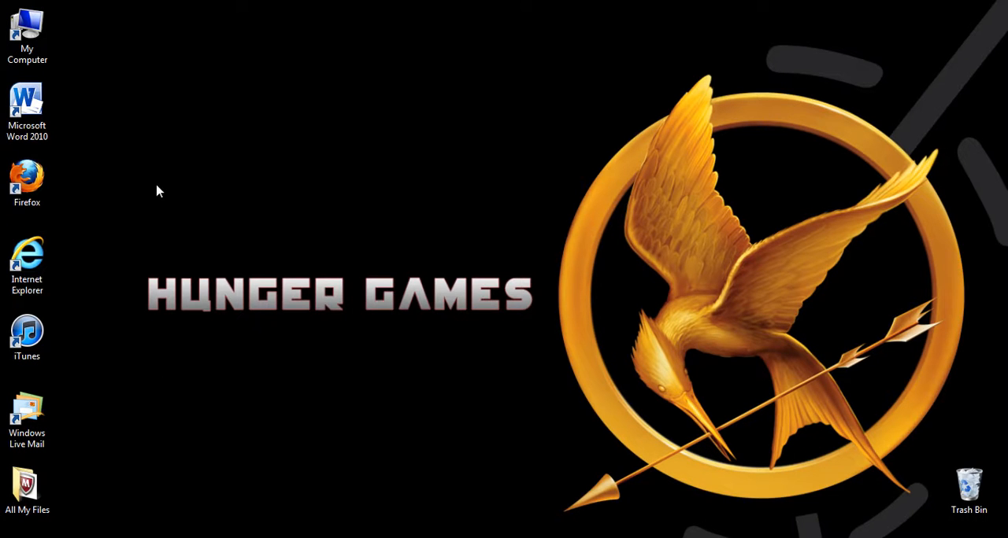
Launch Firefox, search Google for 'paint.net', and switch to the YouTube video results.
double_click(27, 480)
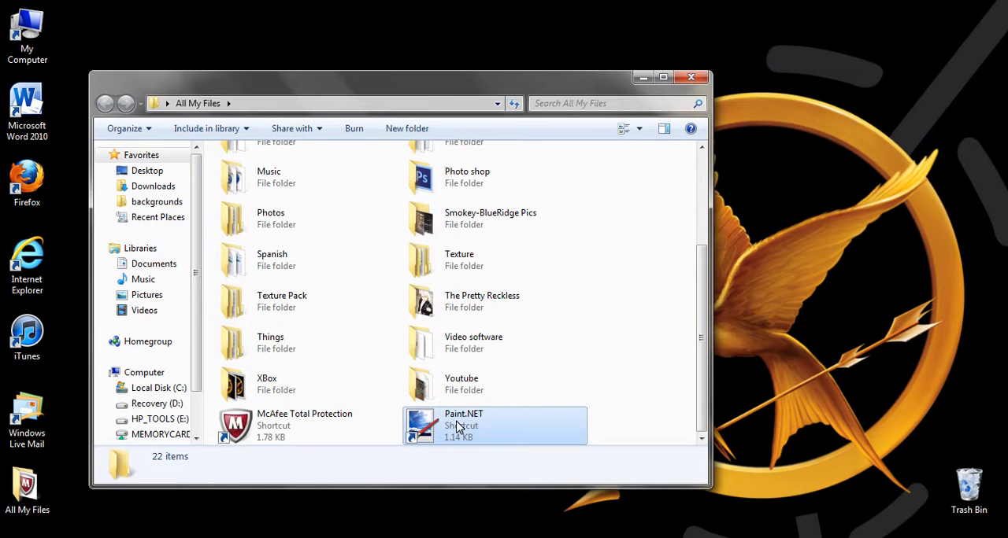
double_click(463, 426)
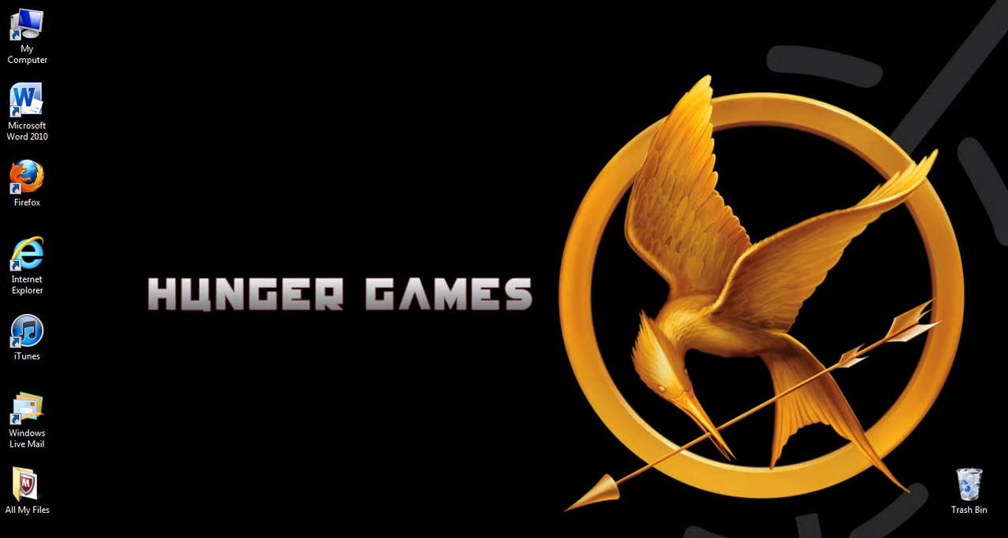
double_click(26, 171)
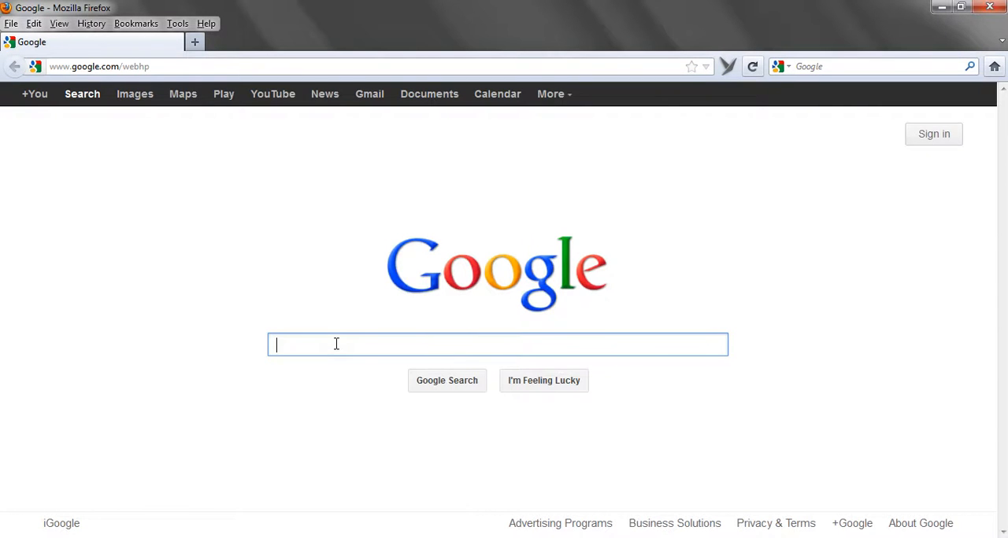
mouse_move(321, 308)
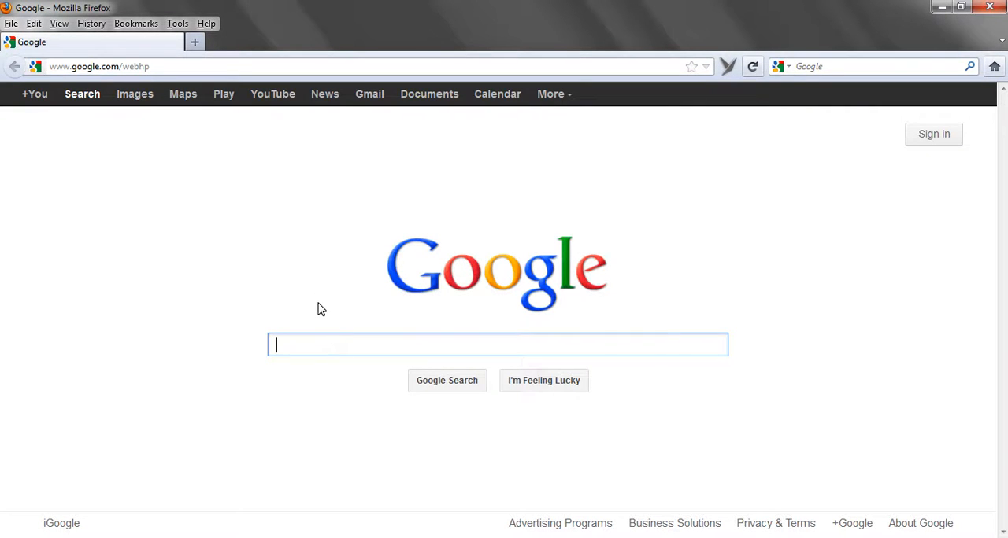
type("paint")
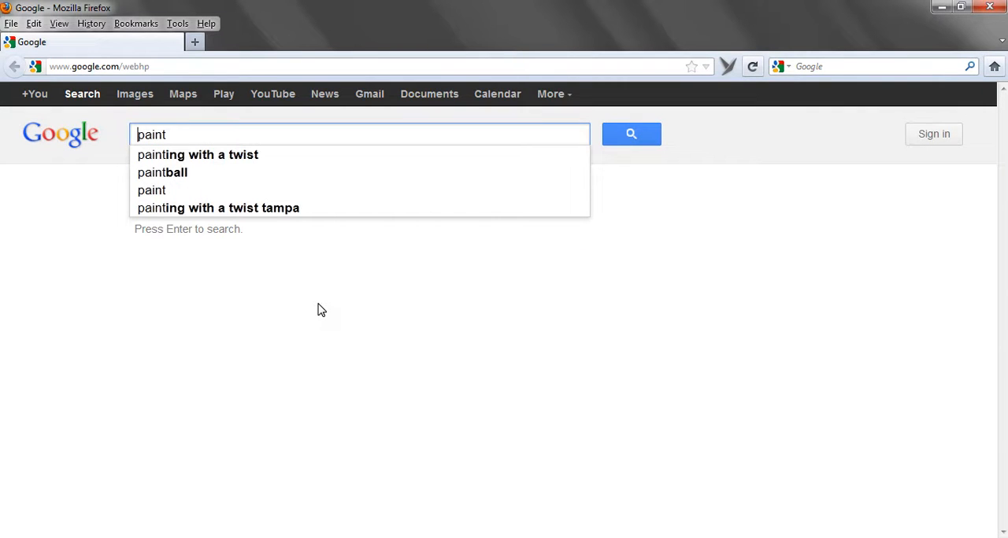
left_click(198, 155)
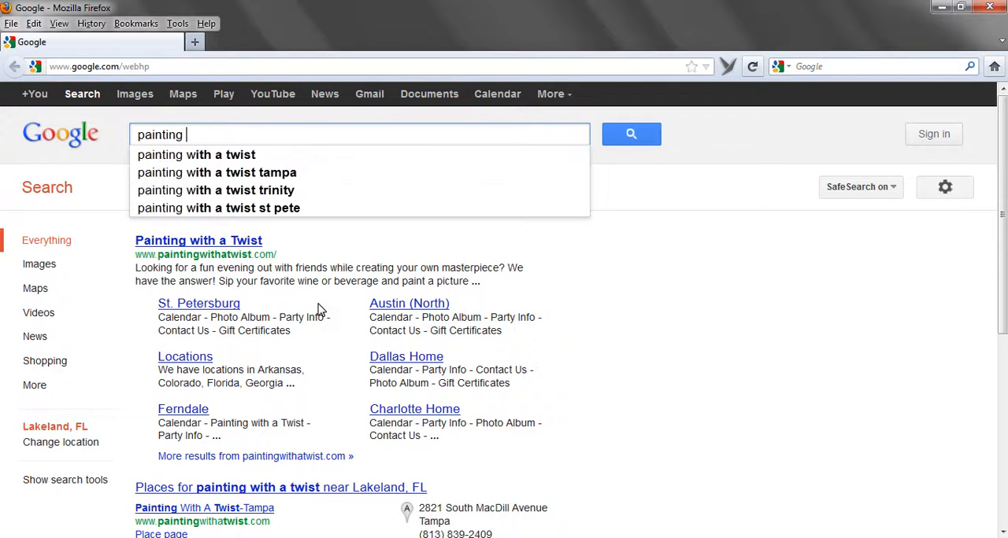
key("BackSpace")
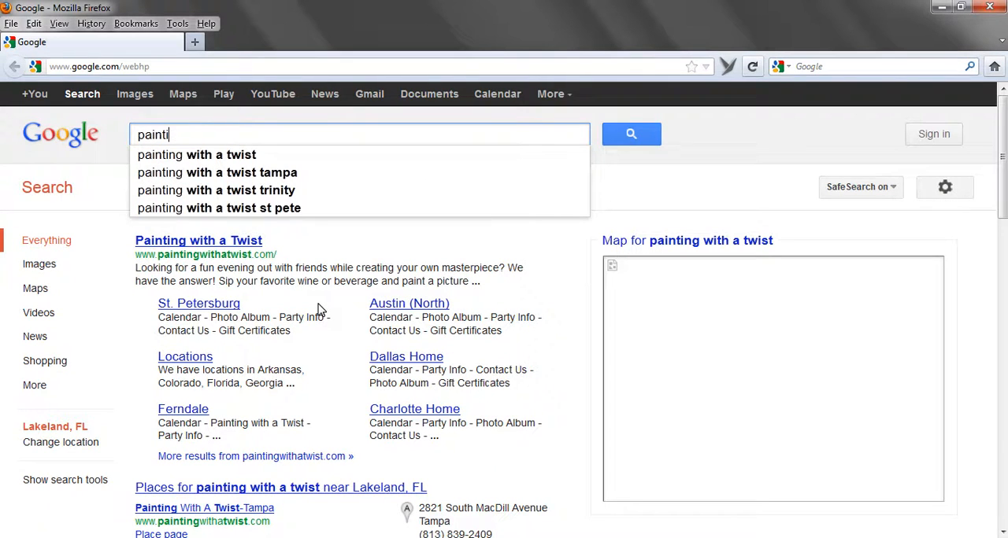
type("paint.net")
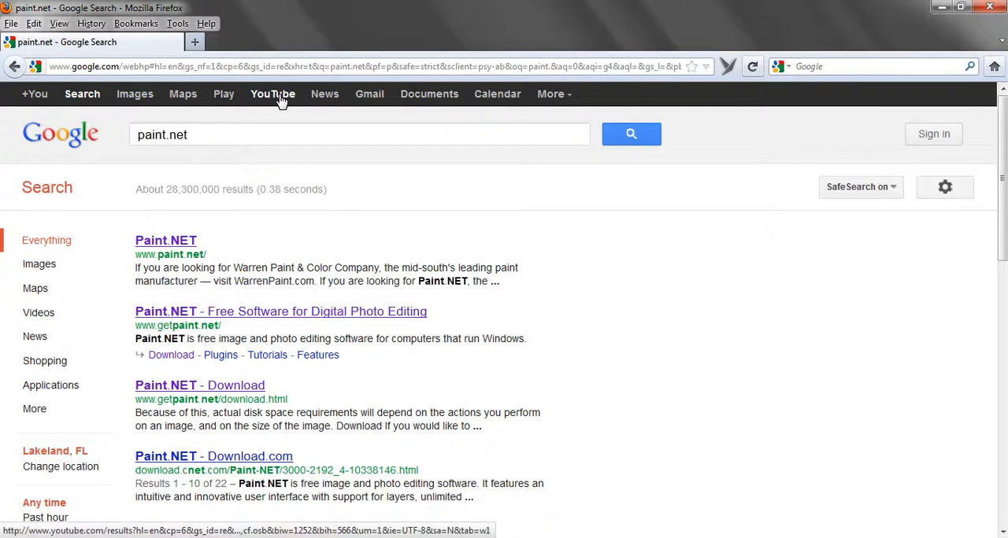
left_click(273, 93)
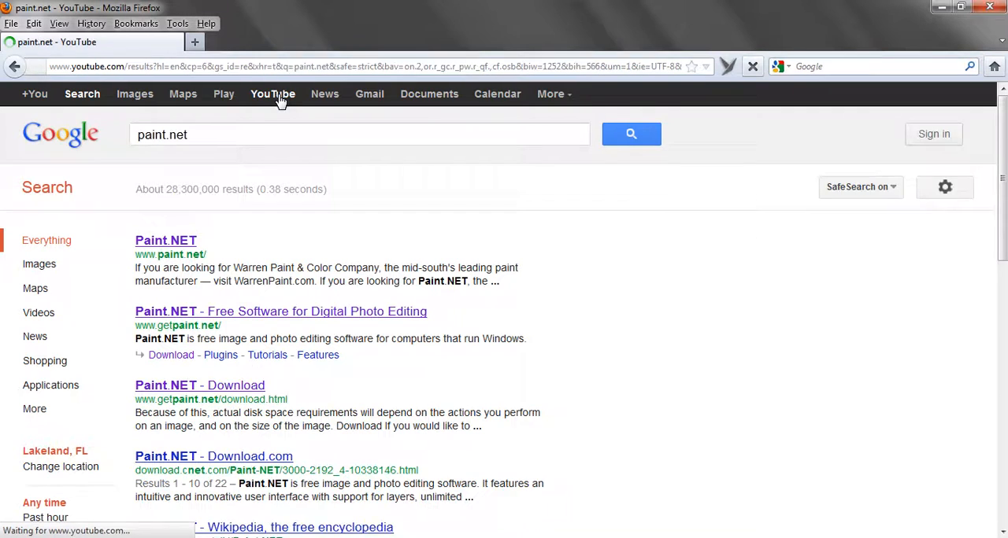
left_click(273, 94)
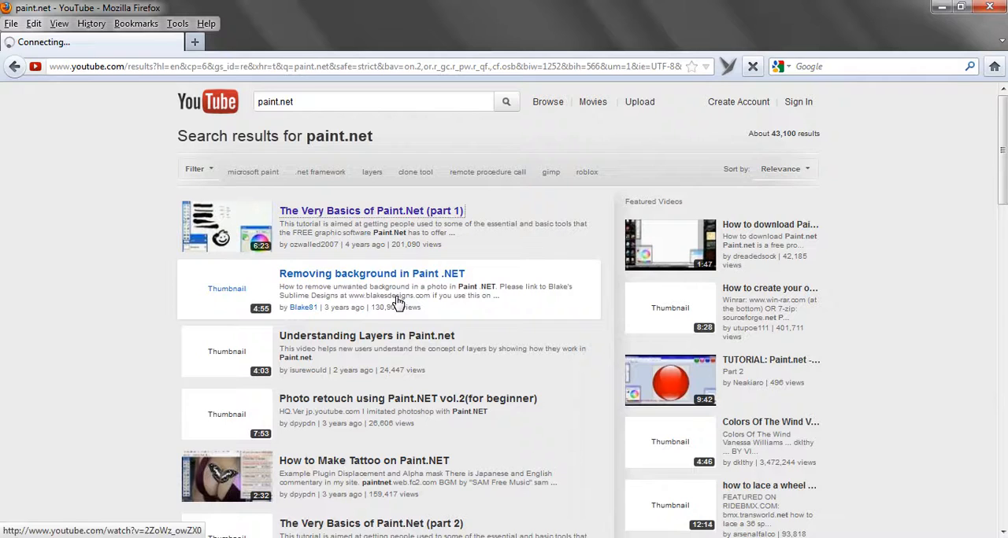
Open a Paint.NET video, reach the getpaint.net download page without saving, then close Firefox.
left_click(371, 210)
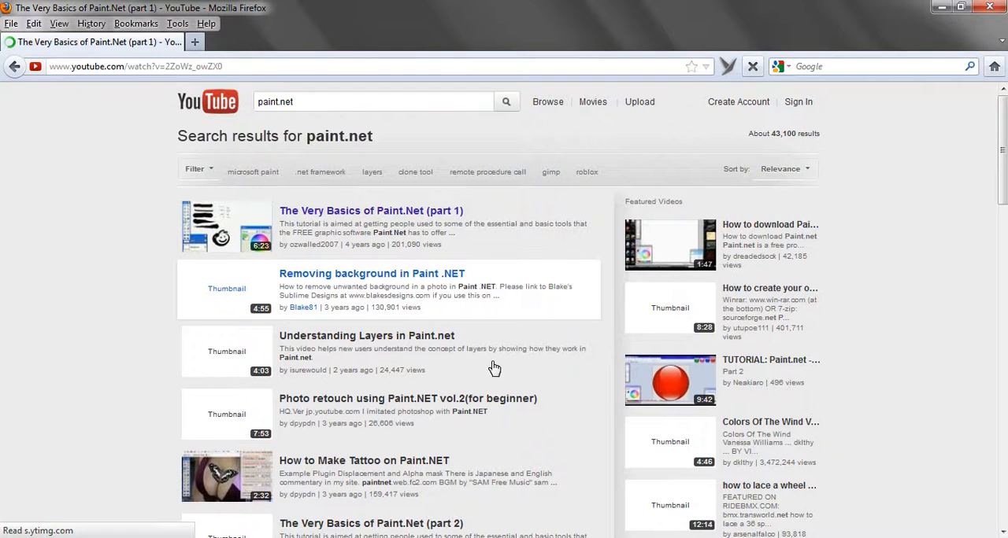
left_click(371, 210)
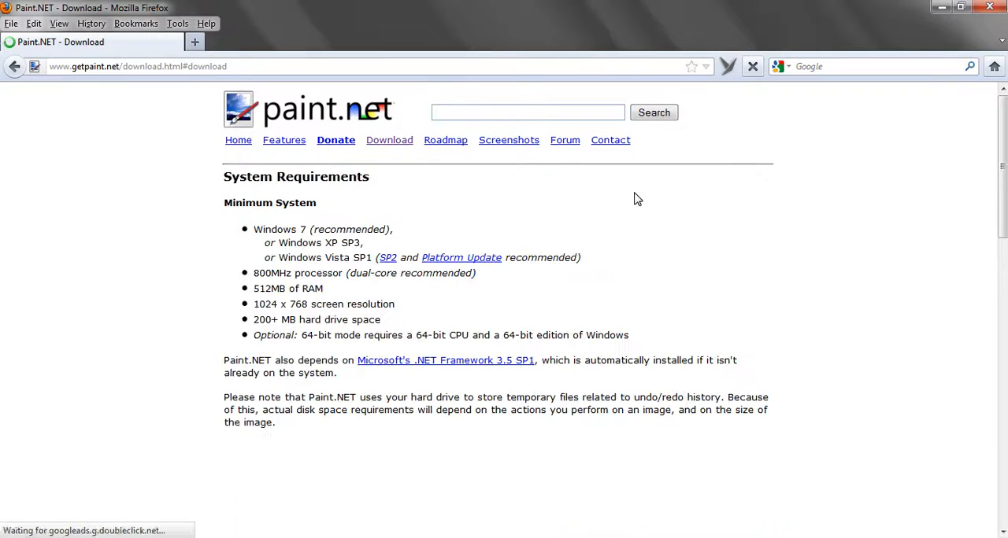
scroll("down", 3)
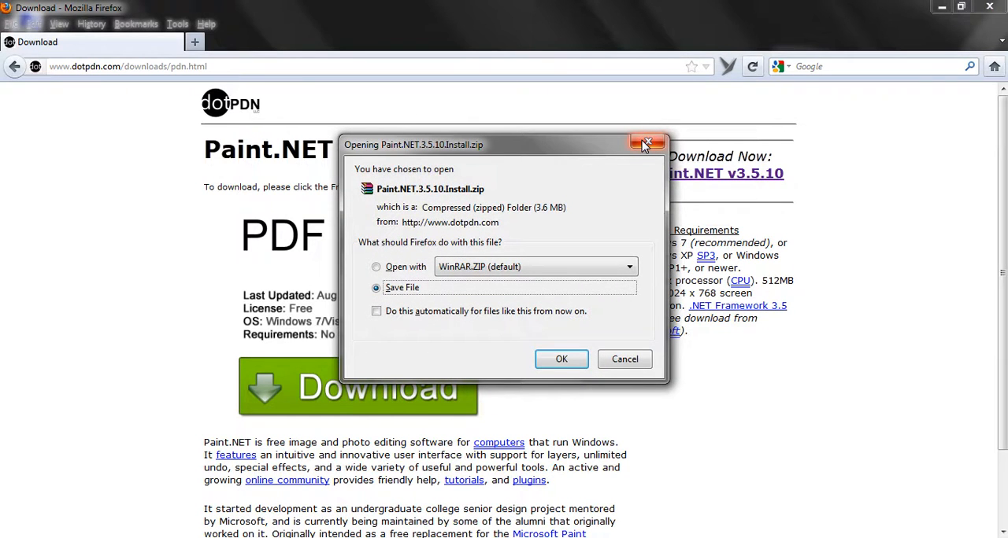
mouse_move(561, 359)
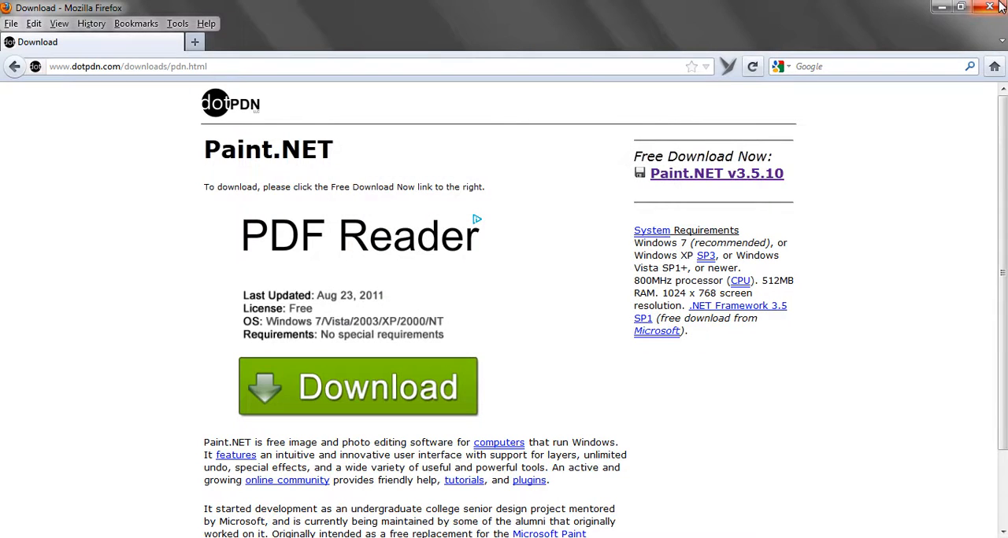
left_click(1001, 7)
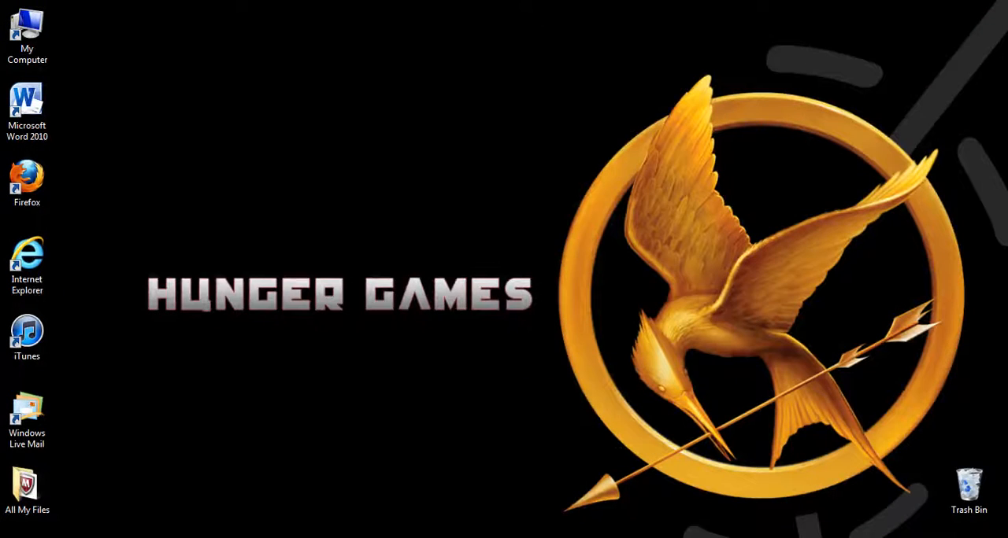
Search %appdata%, open the .minecraft bin folder, and right-click the minecraft jar.
double_click(27, 492)
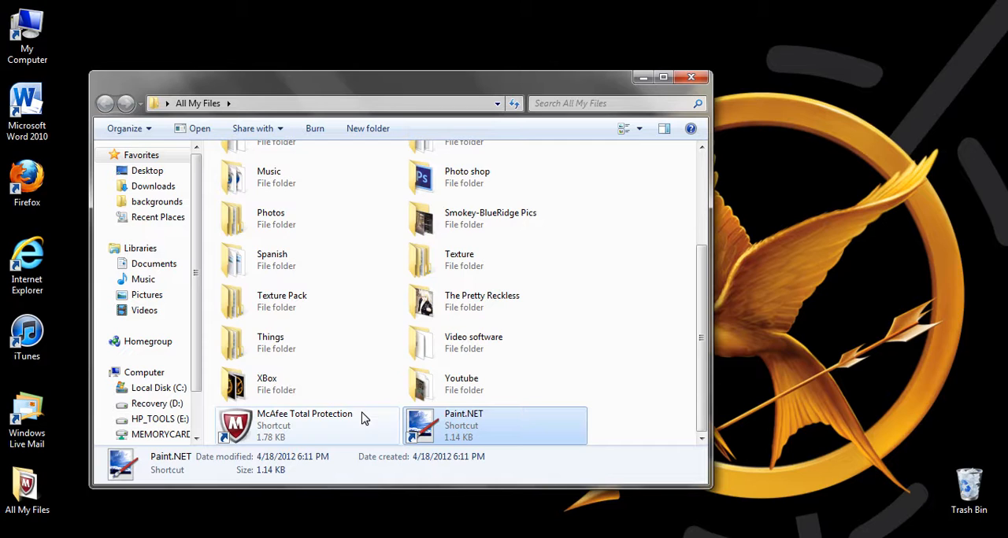
left_click(16, 535)
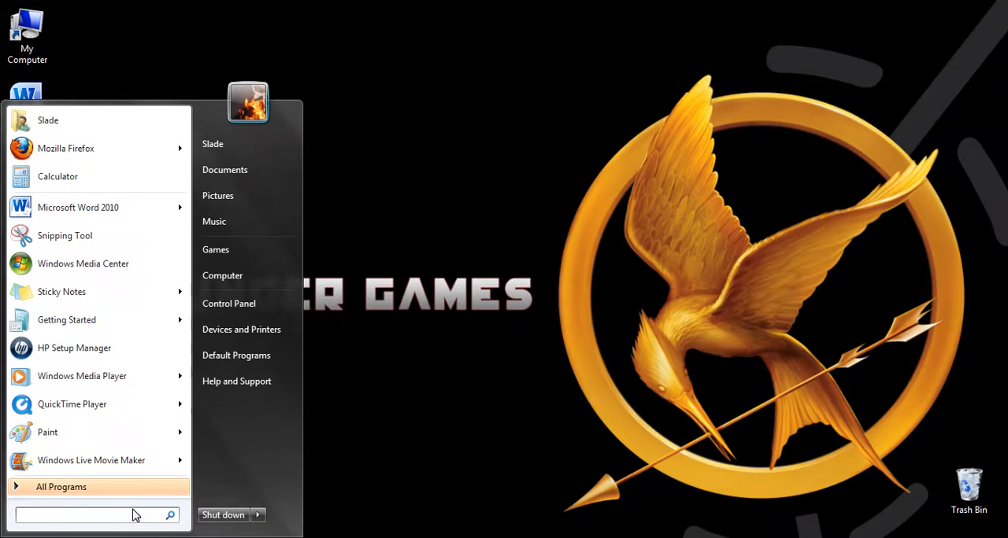
type("%app")
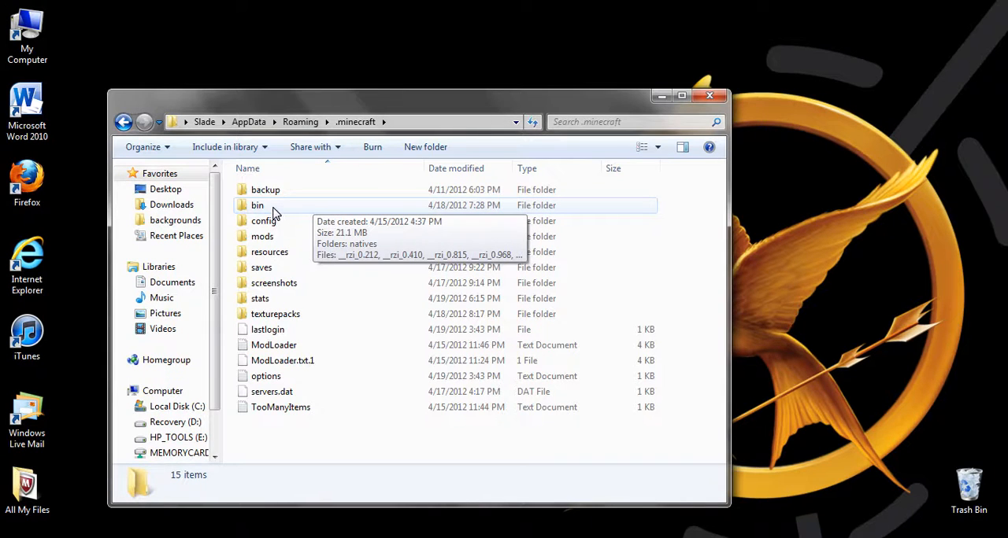
left_click(257, 204)
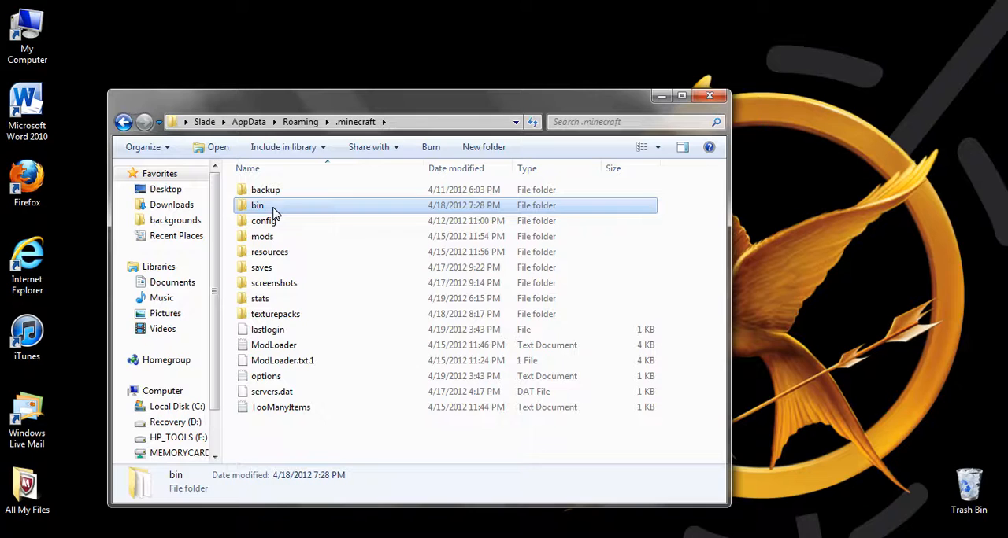
double_click(257, 204)
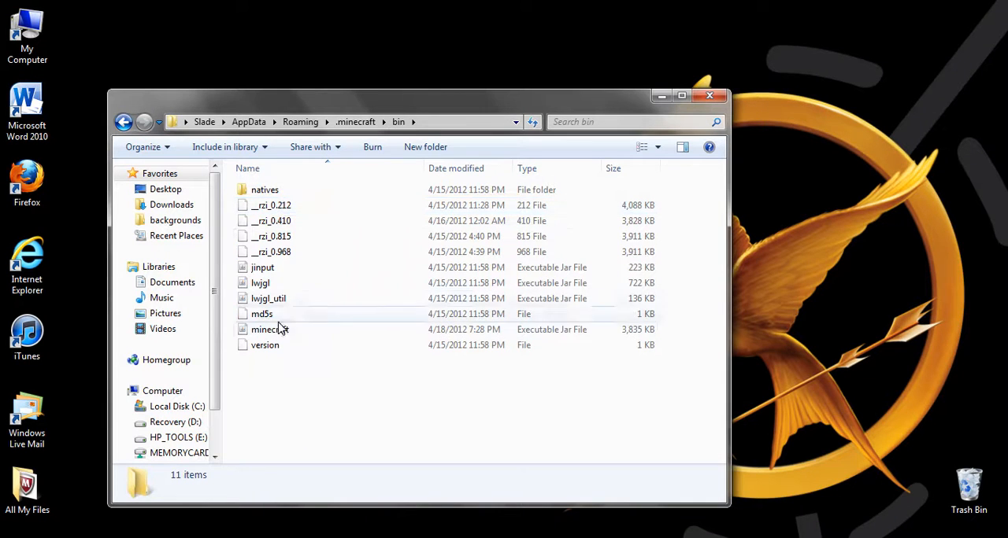
right_click(269, 329)
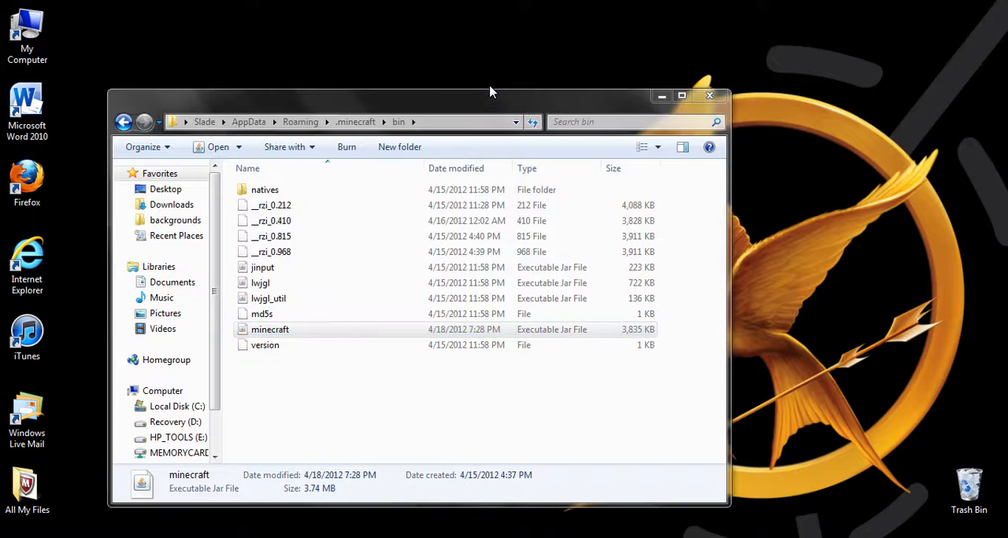
Open minecraft.jar as a WinRAR archive and select folders such as title.
double_click(270, 329)
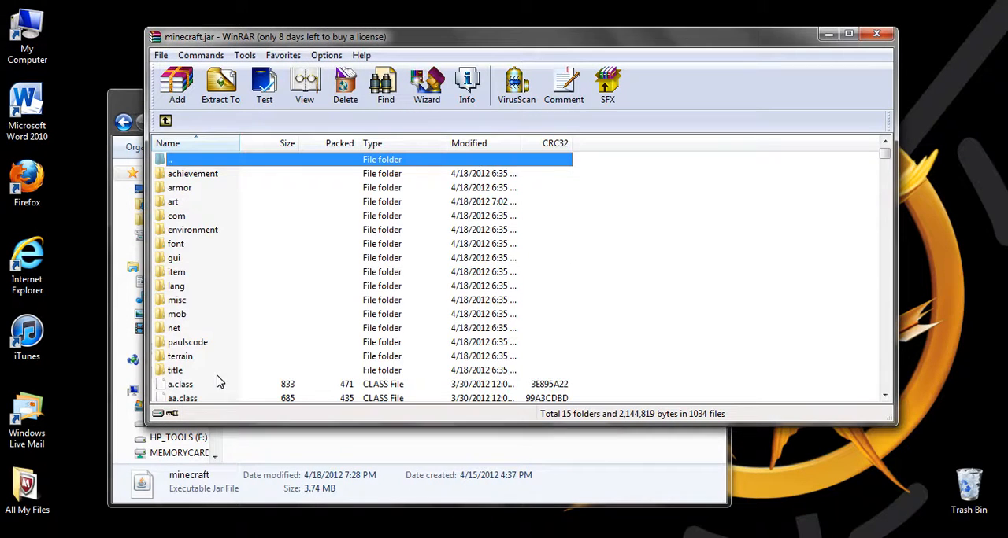
left_click(175, 370)
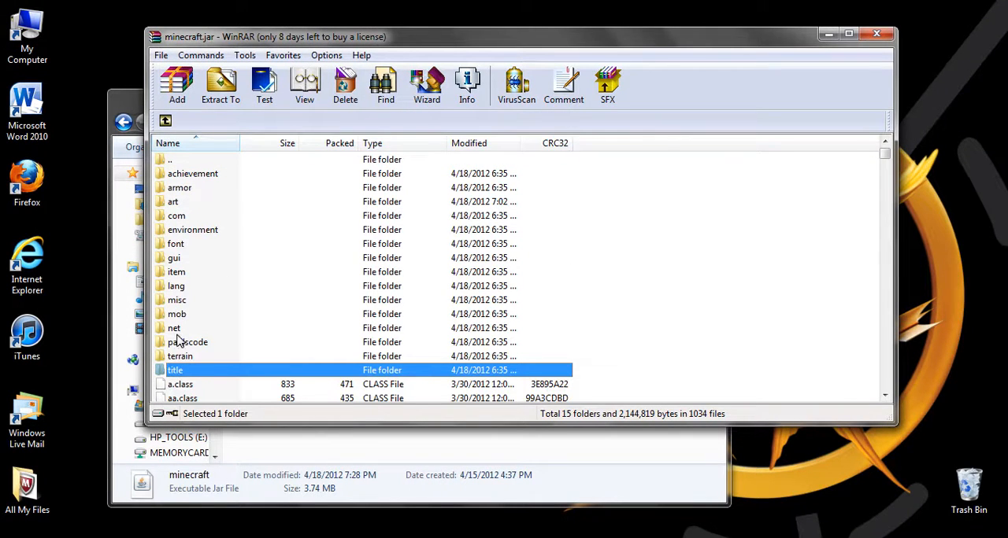
left_click(170, 159)
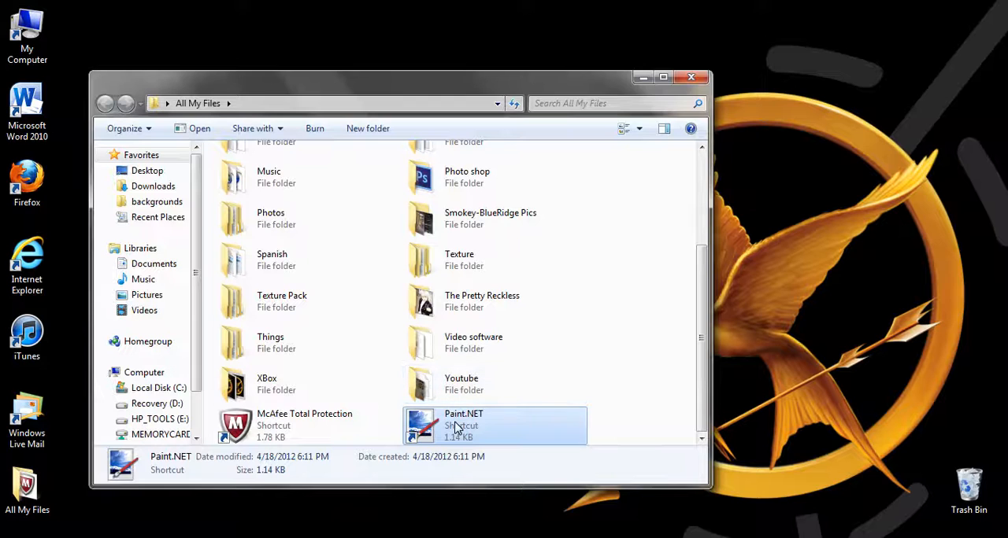
Launch Paint.NET and open chain_1.png from the Texture Pack armor folder.
double_click(462, 426)
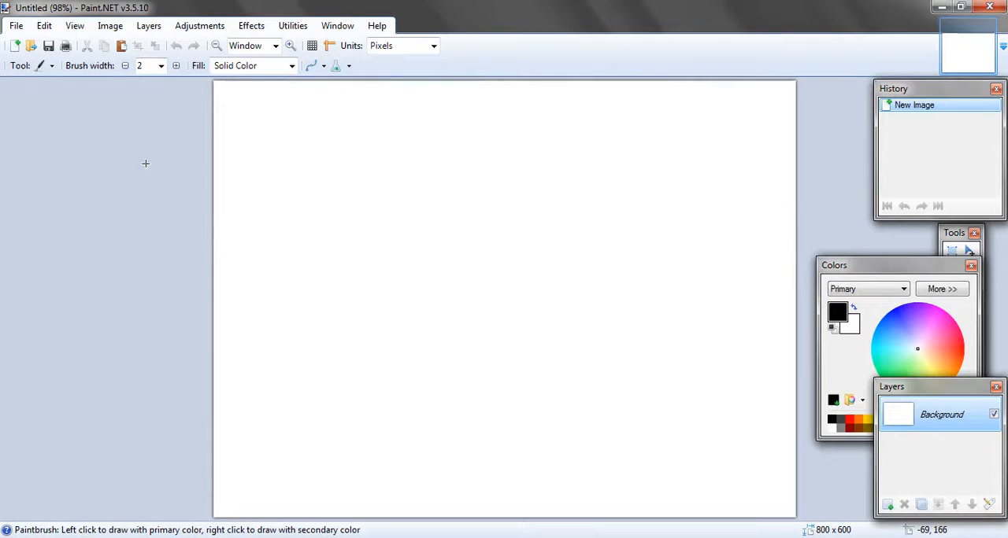
mouse_move(51, 65)
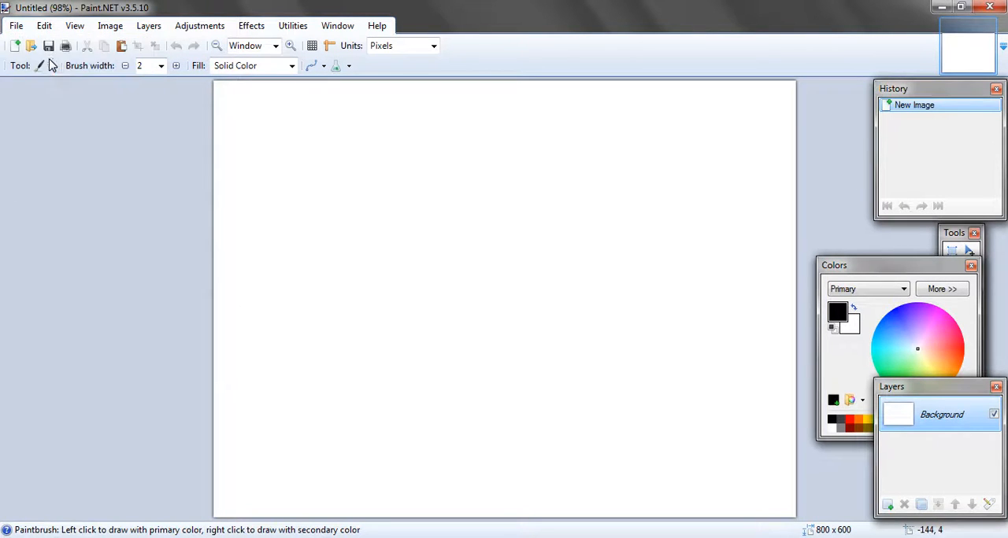
left_click(16, 25)
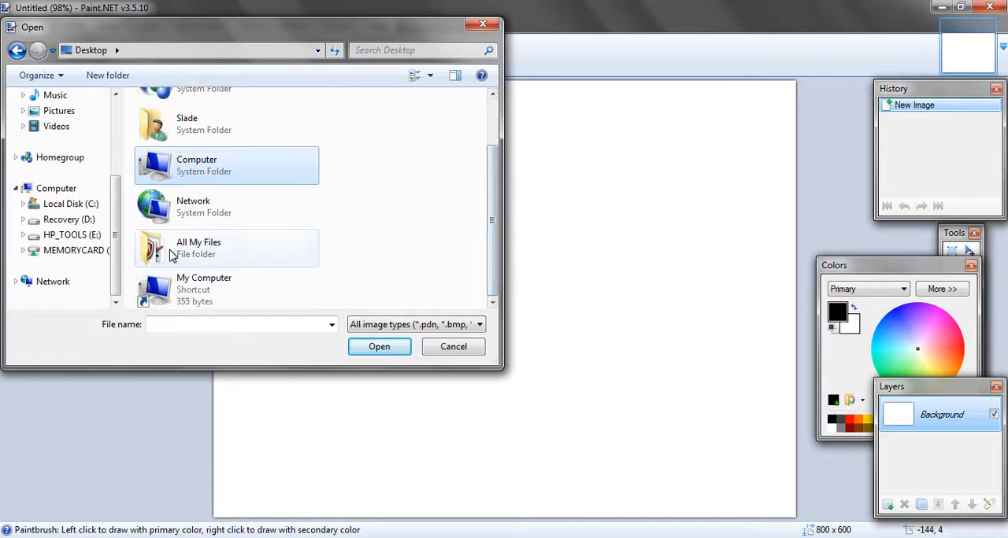
double_click(198, 247)
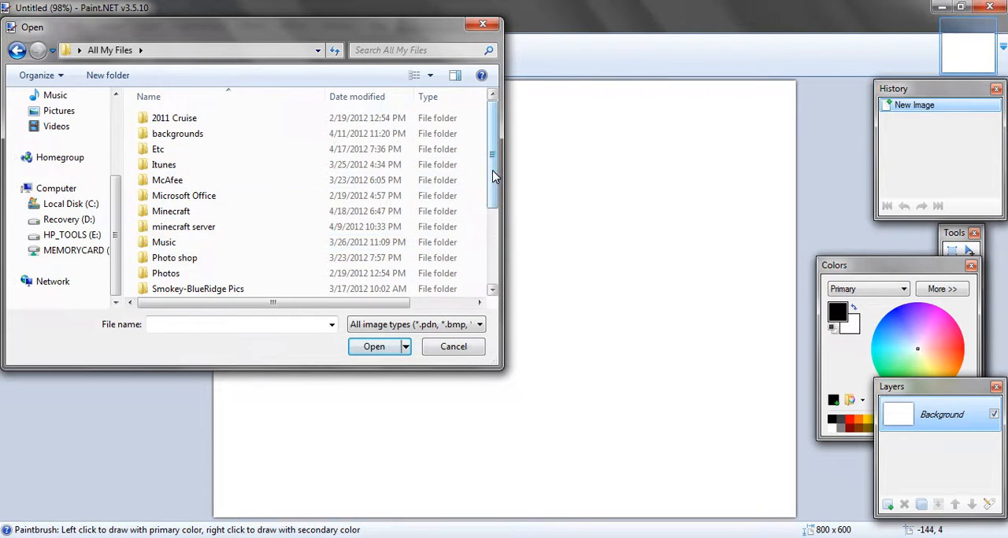
scroll("down", 3)
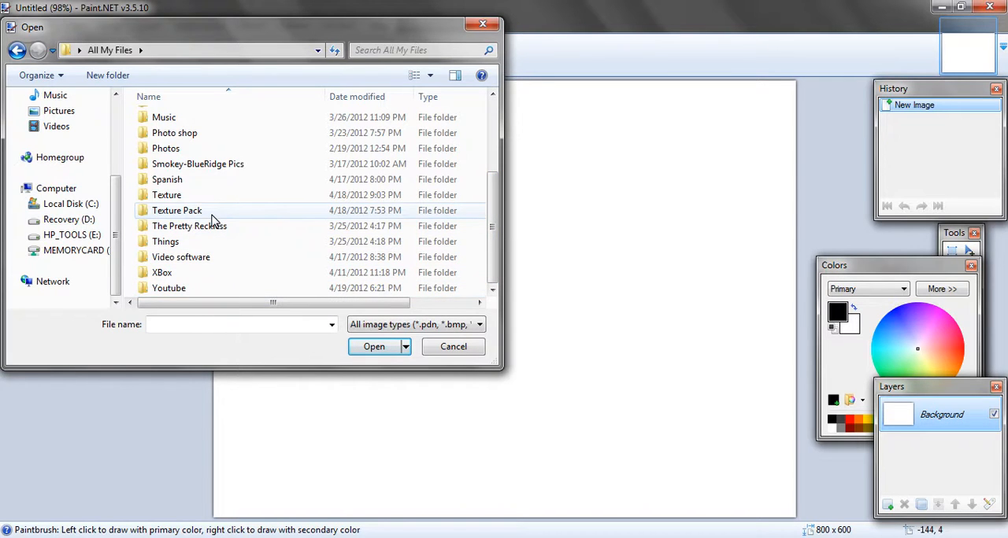
double_click(177, 211)
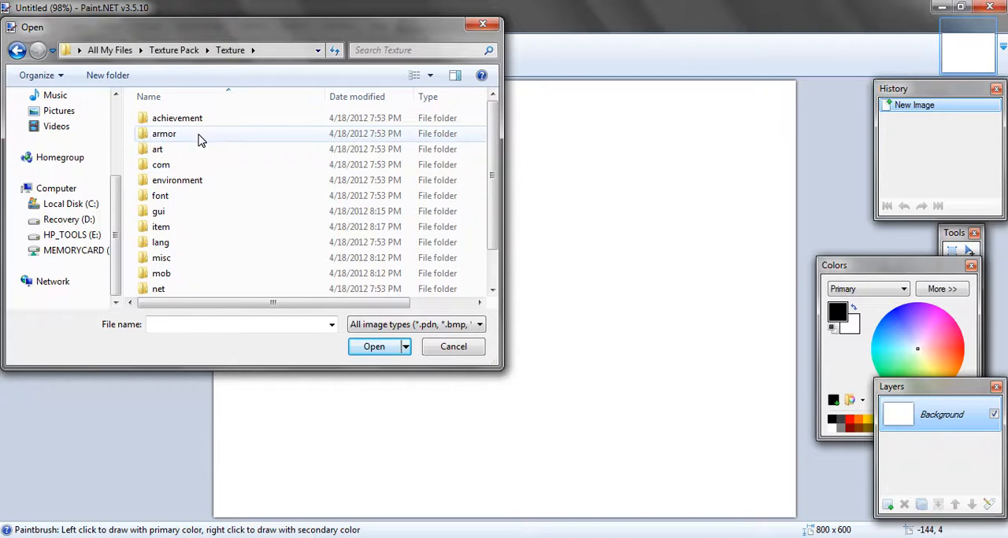
double_click(164, 133)
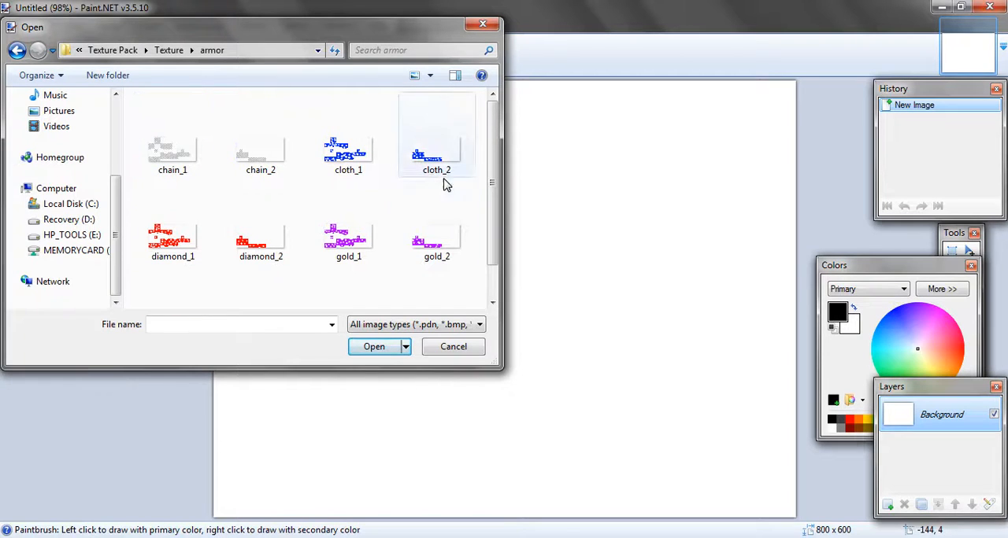
left_click(453, 347)
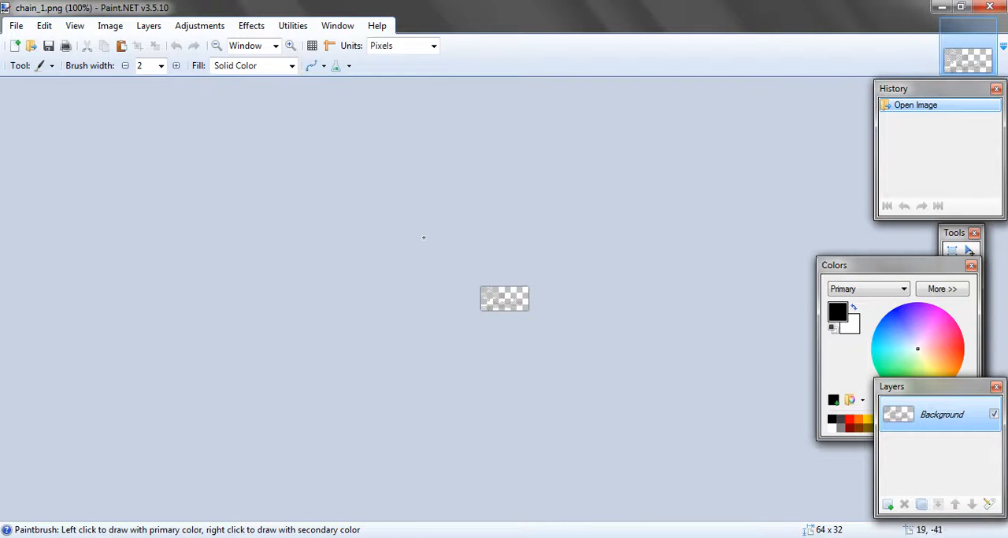
mouse_move(290, 45)
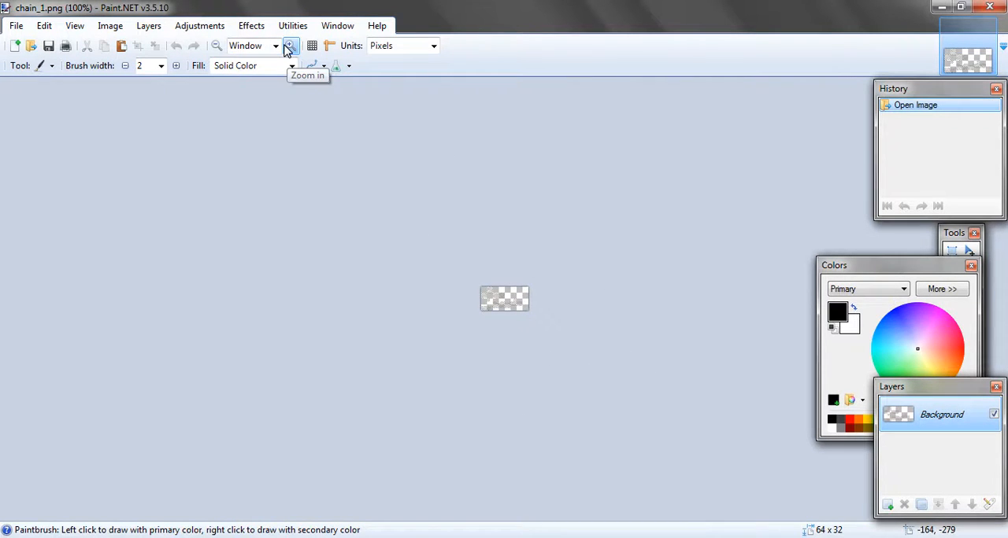
Zoom into chain_1.png and draw a black shape with white highlights.
left_click(290, 44)
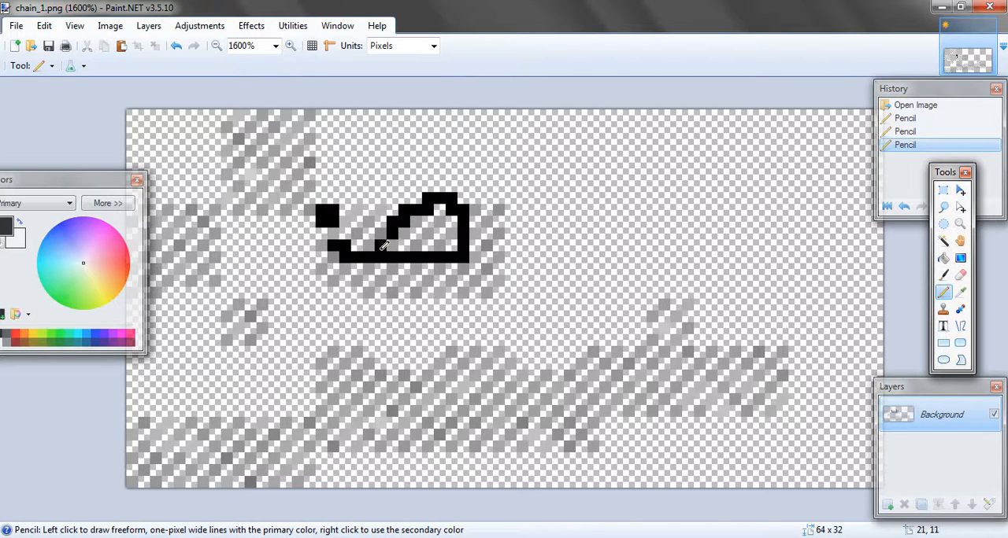
left_click_drag(386, 244, 429, 276)
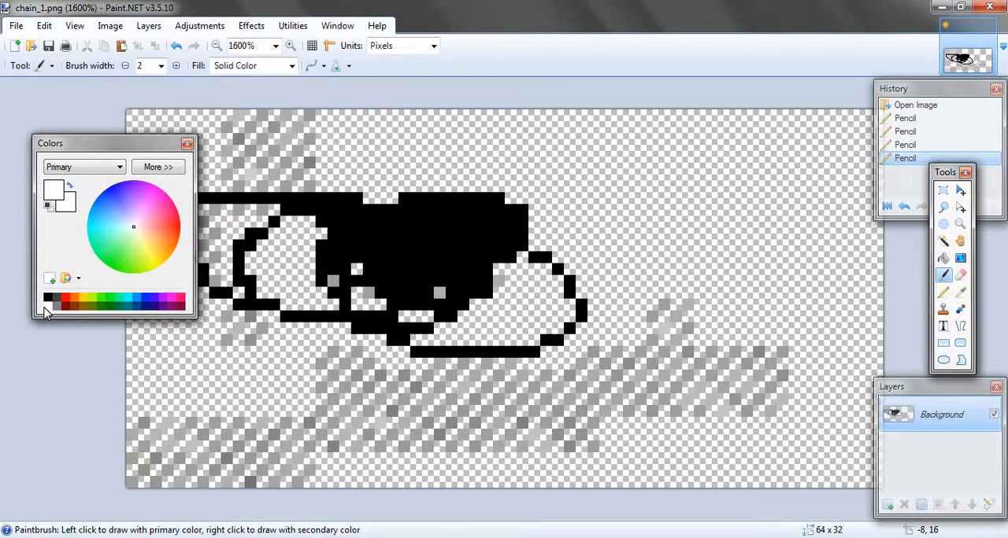
left_click(432, 278)
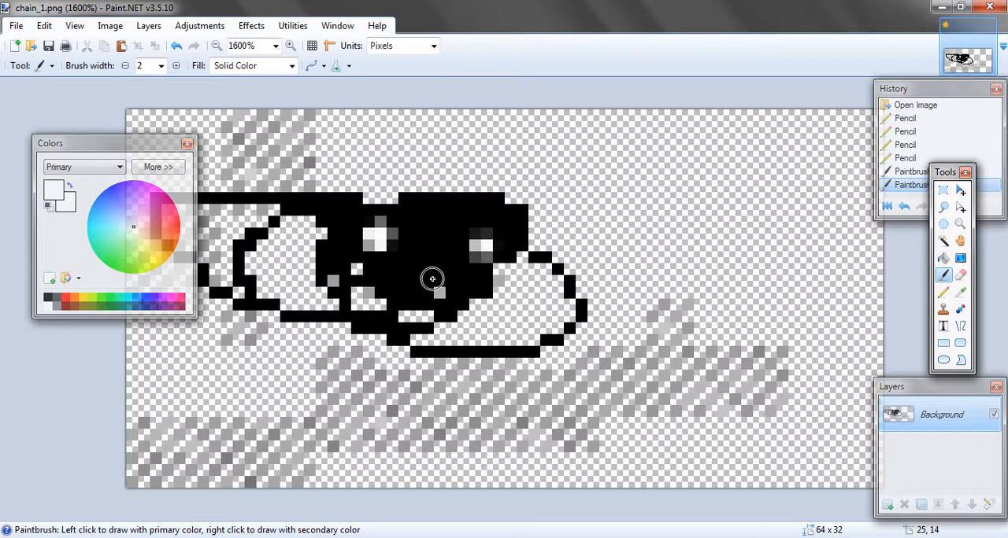
left_click(441, 267)
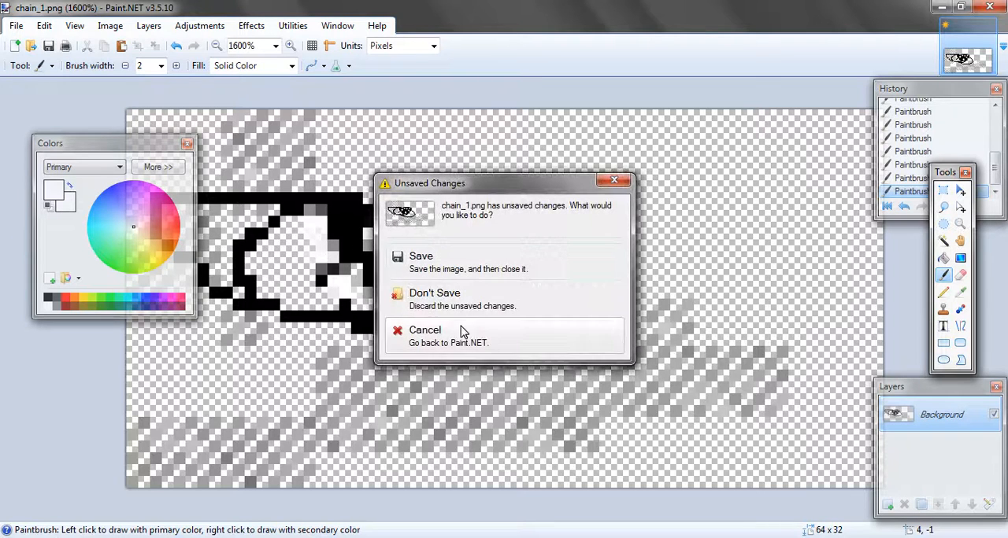
Close Paint.NET, switch to the All My Files window, and go back to Texture.
left_click(434, 292)
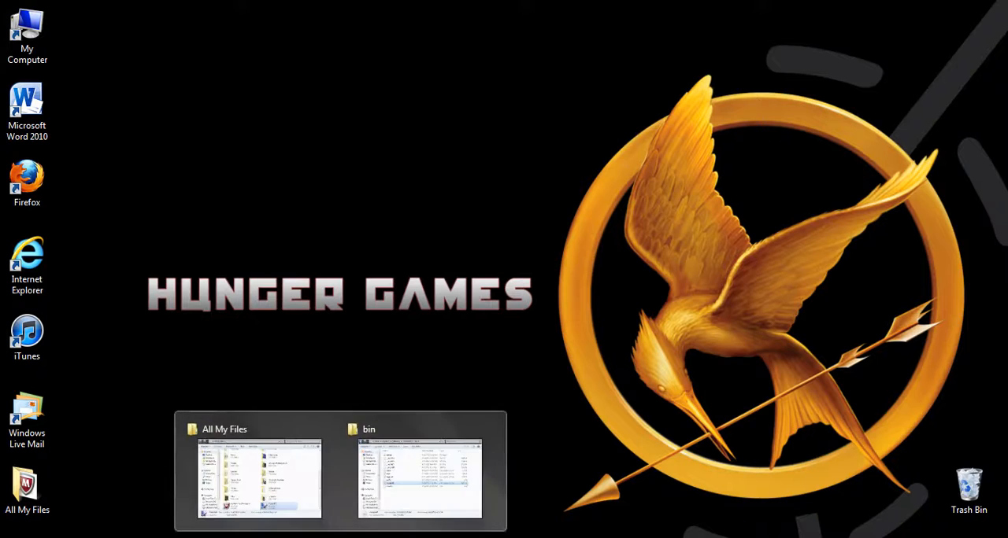
left_click(261, 481)
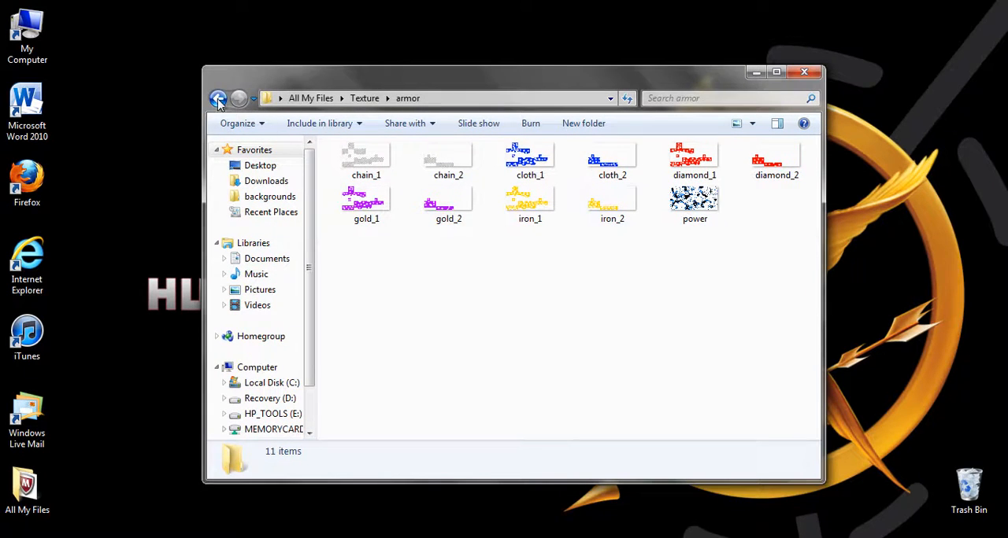
left_click(219, 98)
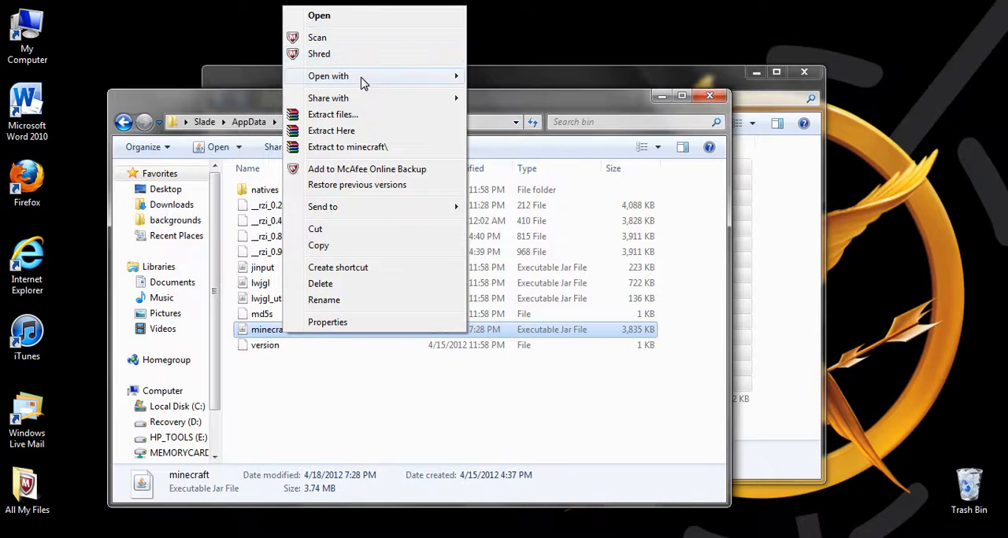
Update minecraft.jar in WinRAR, then close the archiver to the desktop.
left_click(318, 15)
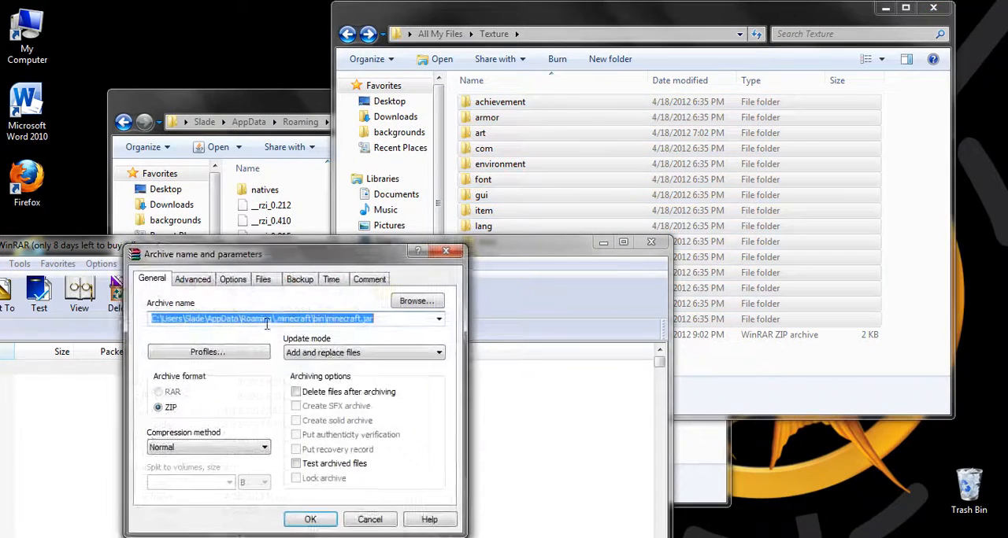
left_click(310, 518)
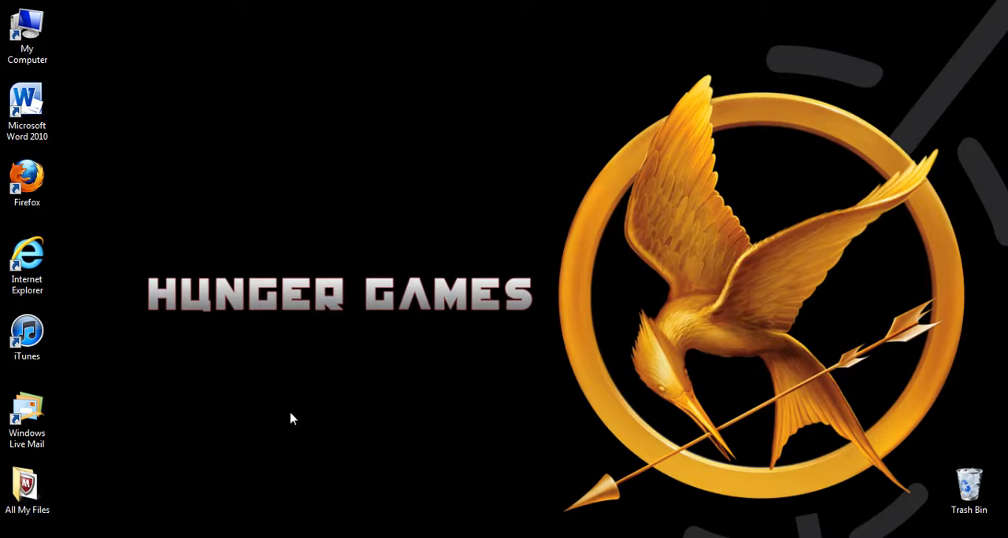
Open All My Files > minecraft and launch the Minecraft application.
double_click(26, 484)
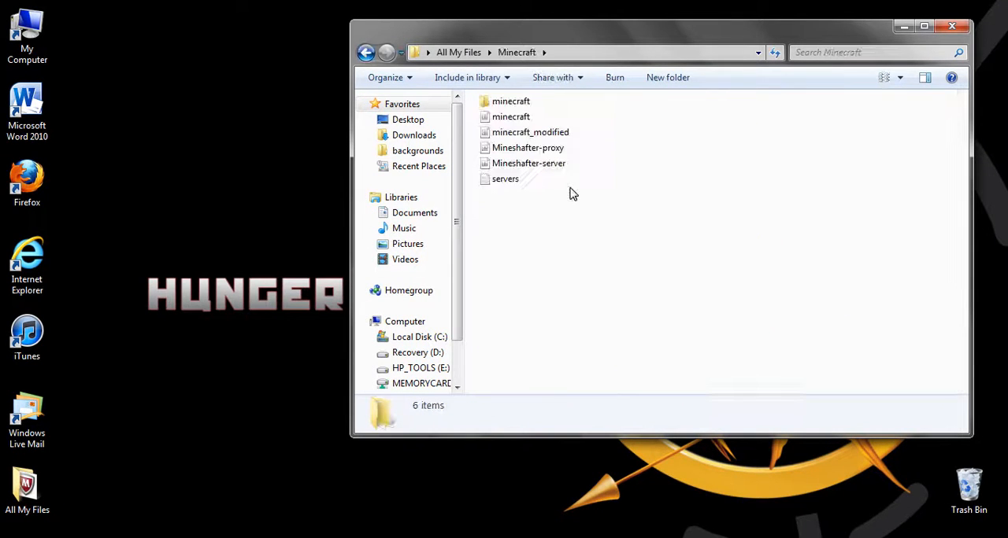
double_click(510, 100)
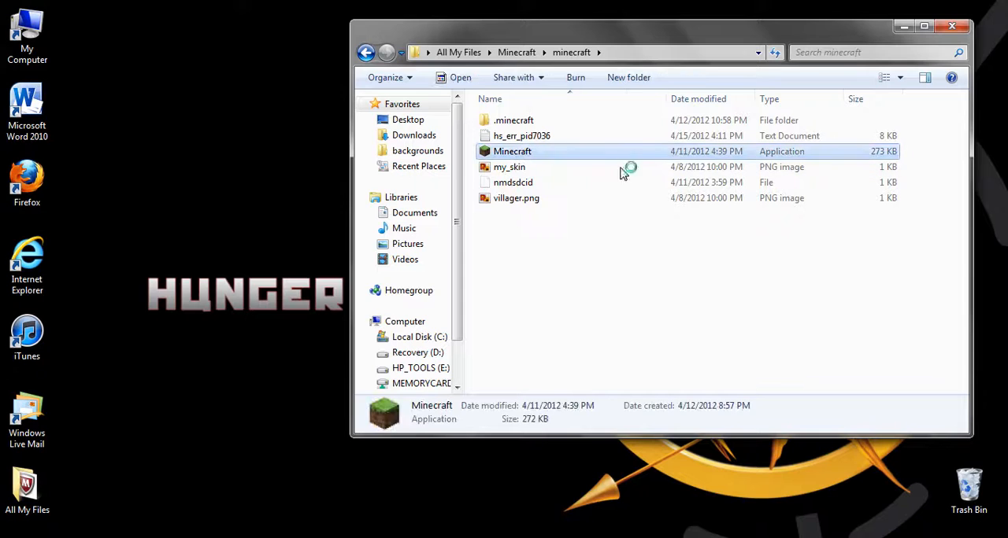
double_click(512, 151)
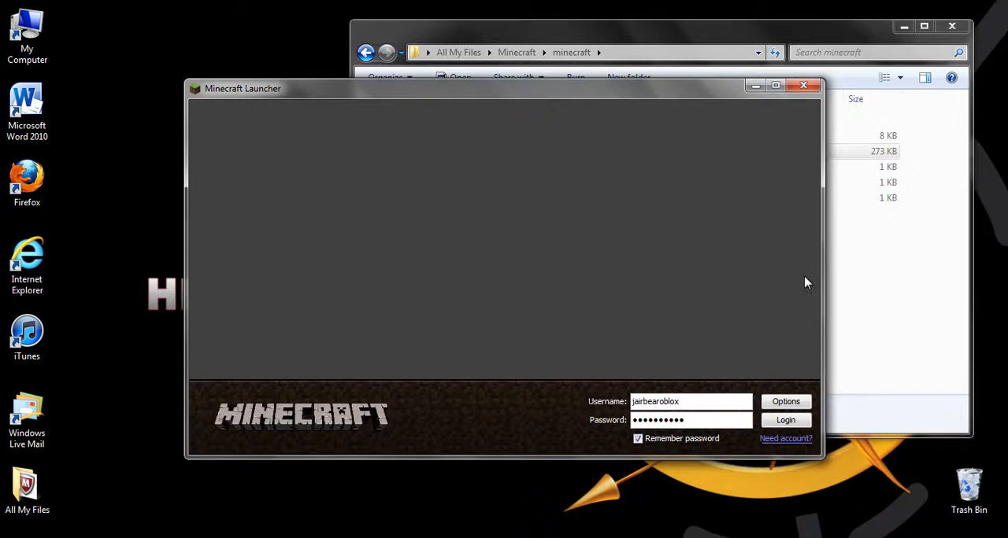
Log in from the Minecraft Launcher to load the Minecraft 1.2.5 news page.
left_click(785, 419)
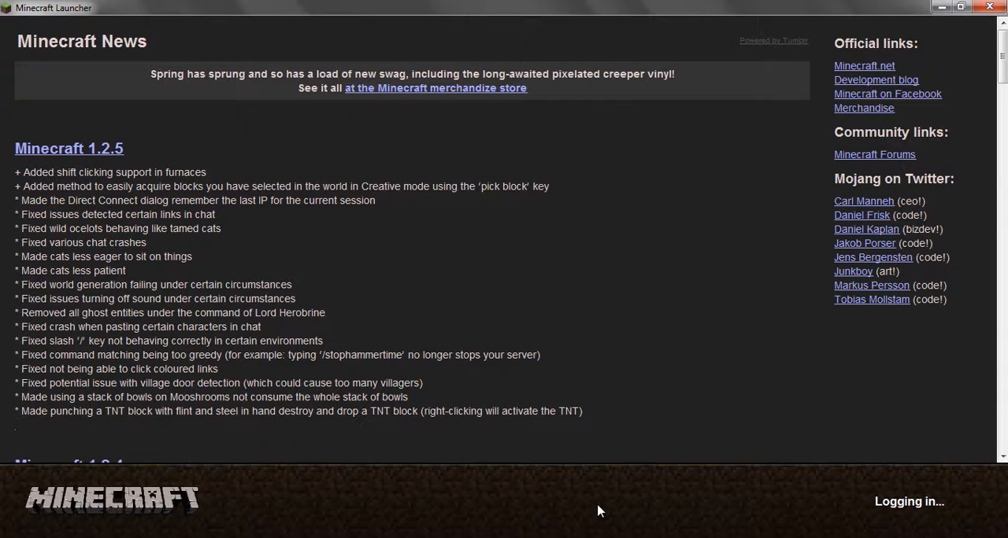
mouse_move(798, 511)
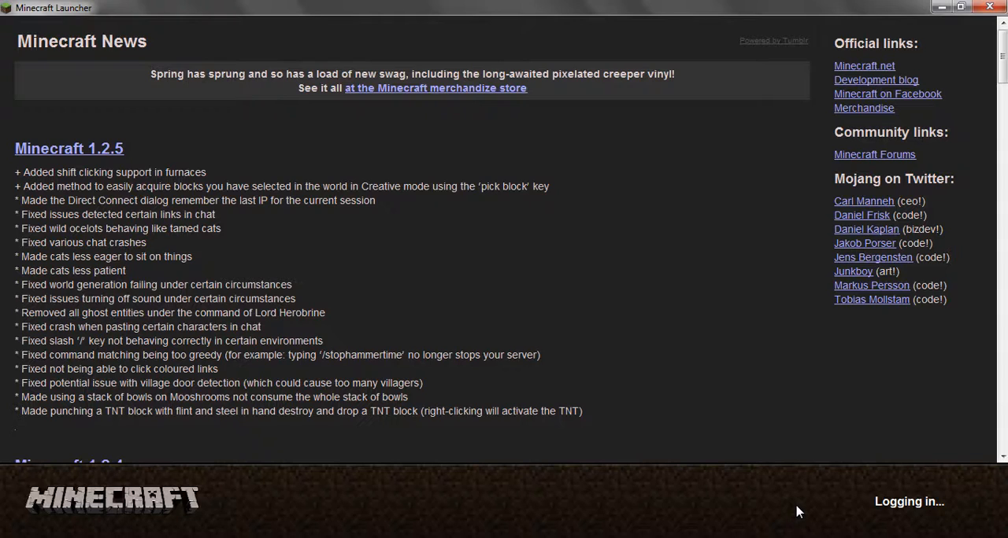
mouse_move(792, 512)
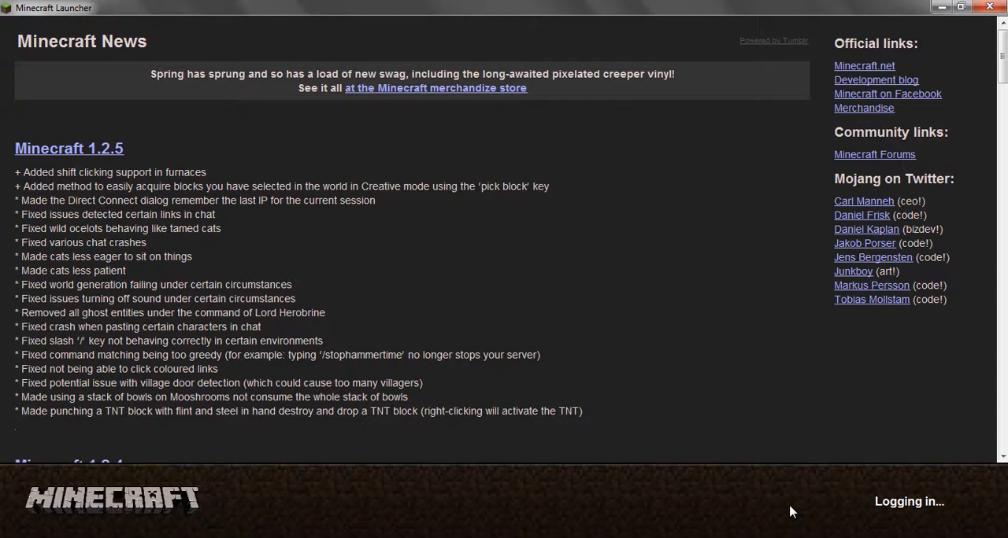
mouse_move(616, 514)
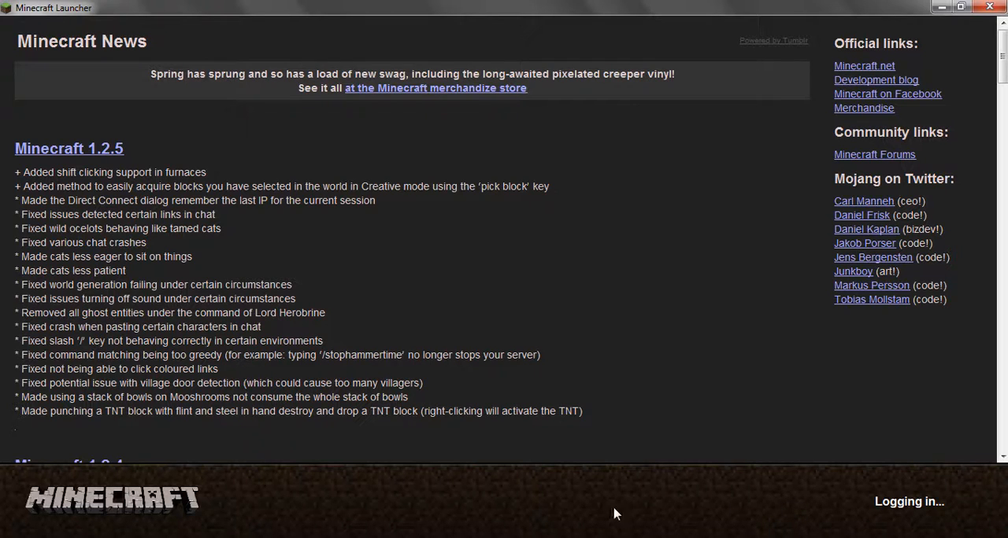
mouse_move(871, 525)
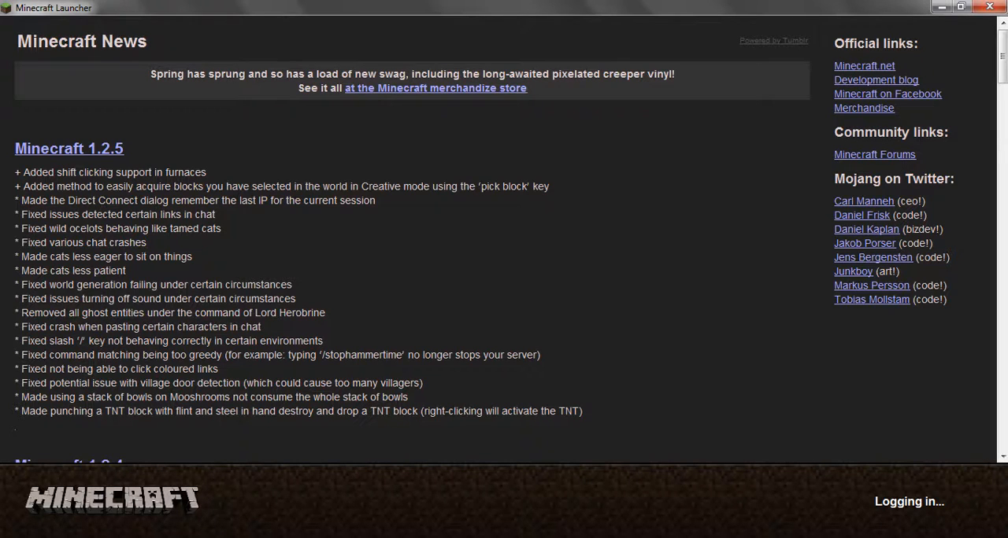
mouse_move(725, 443)
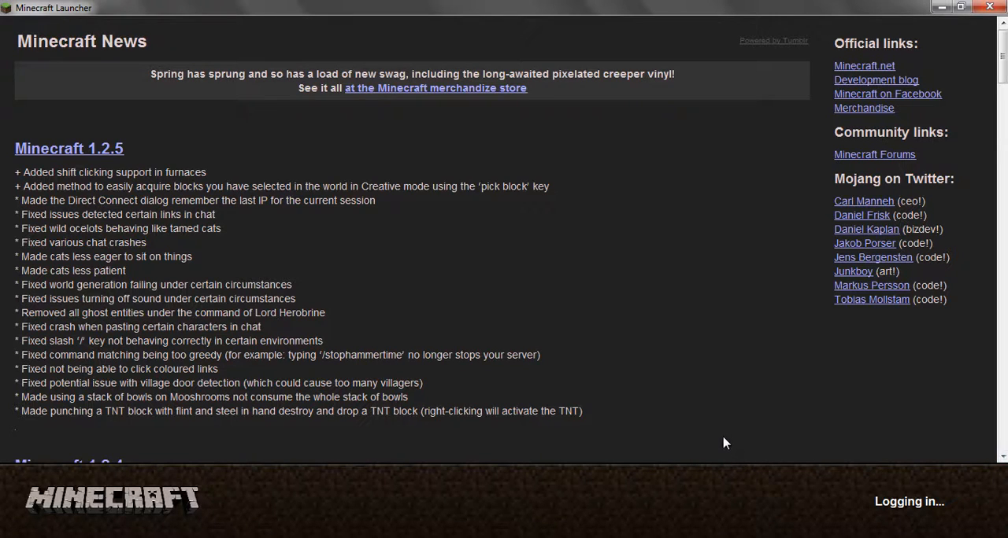
mouse_move(722, 425)
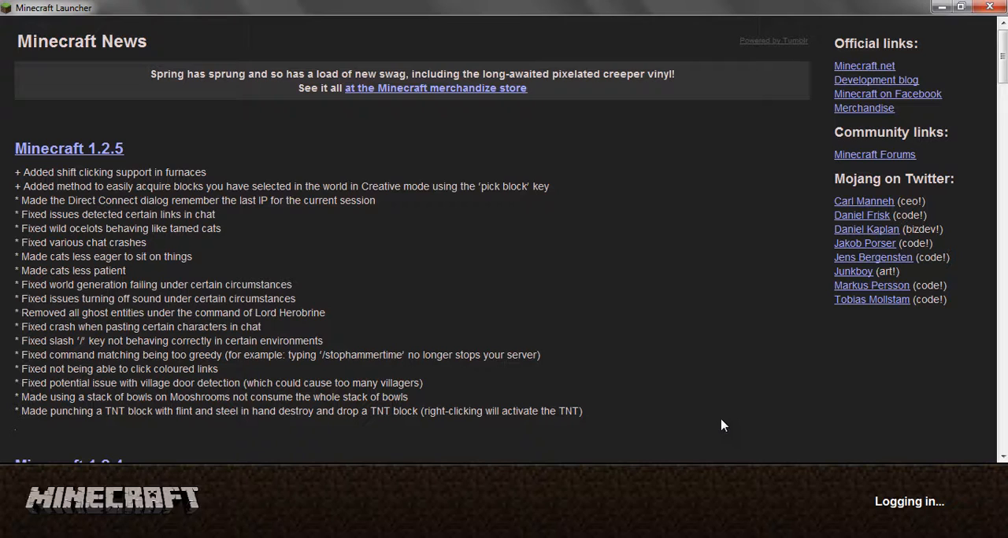
mouse_move(813, 7)
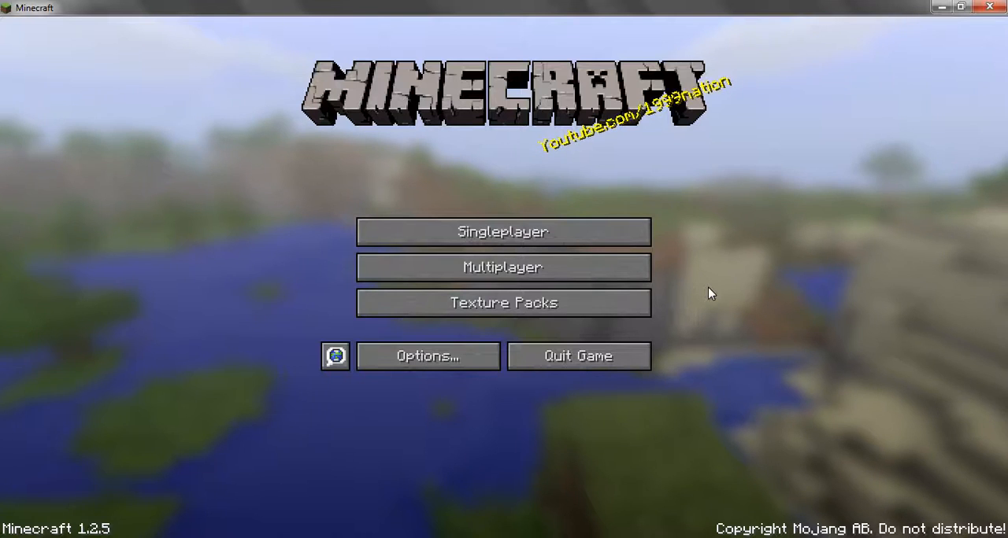
mouse_move(592, 165)
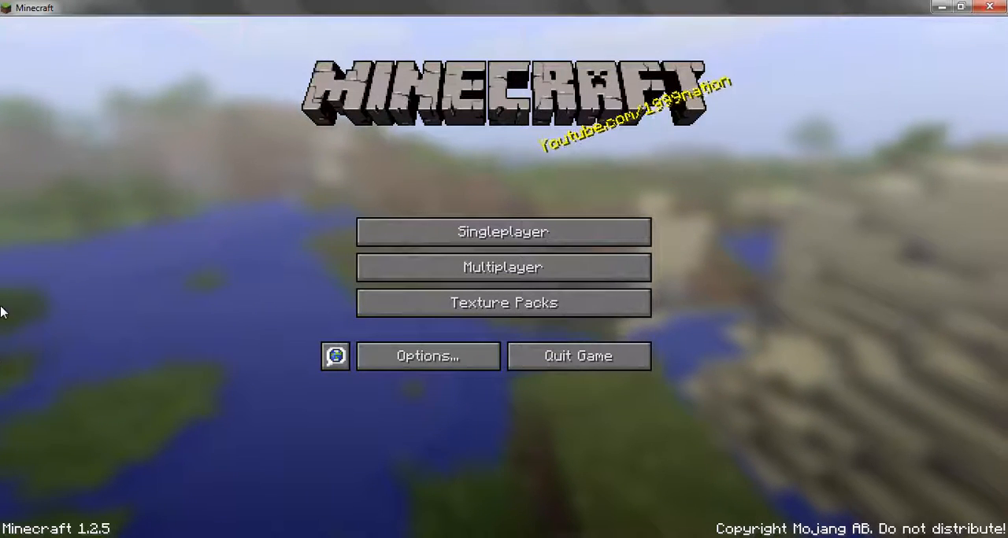
mouse_move(85, 254)
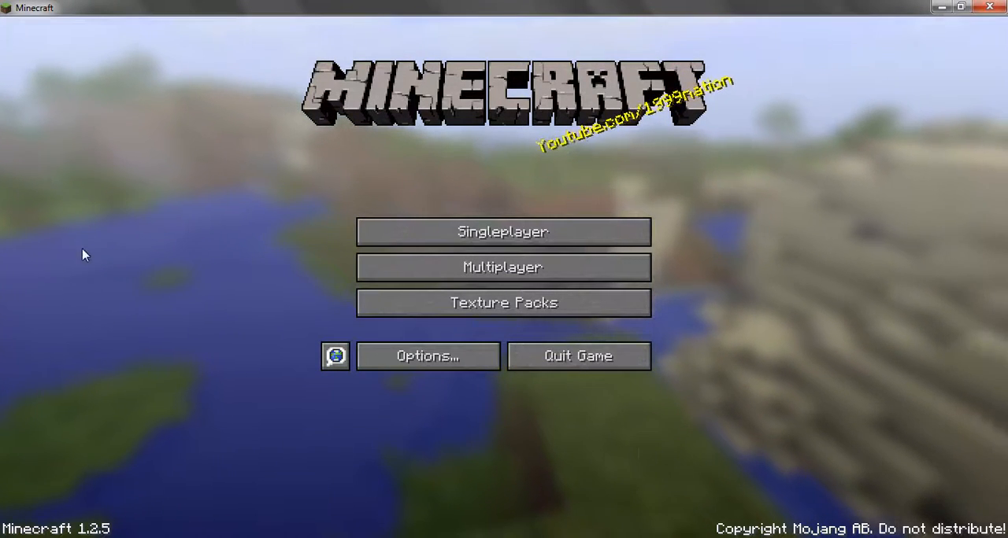
Choose Singleplayer and load a saved world with rows of cake blocks.
left_click(502, 232)
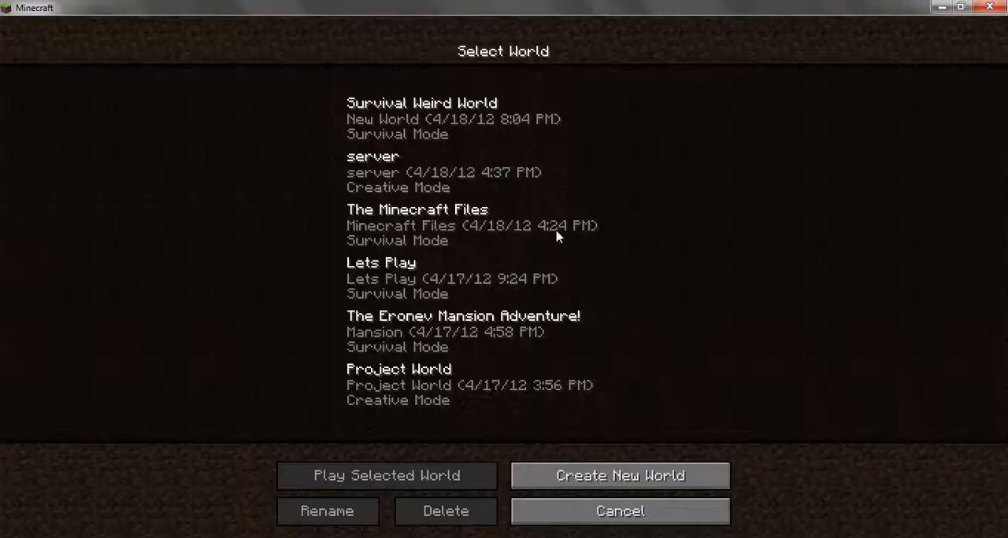
left_click(386, 476)
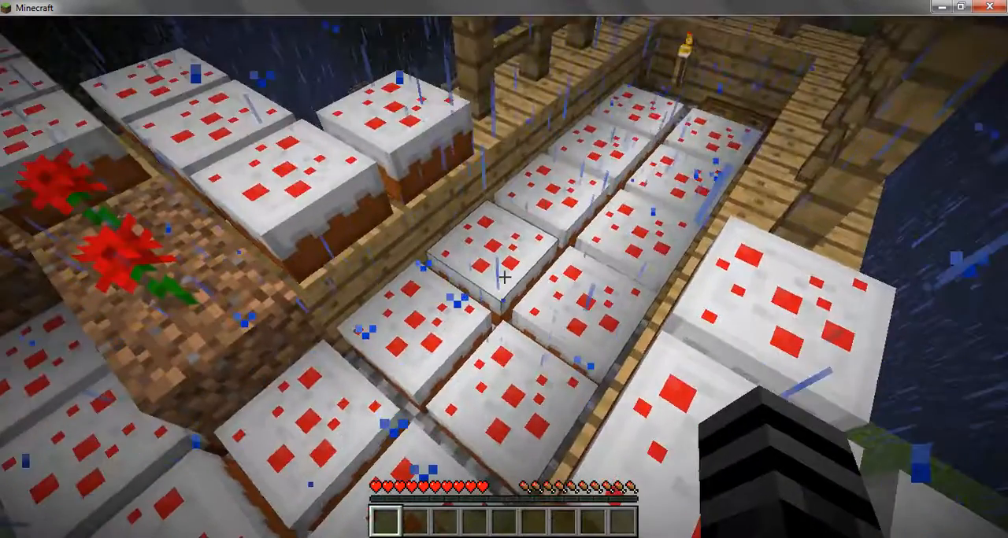
Check the inventory, then open and close the large chest holding the pink armor.
key("e")
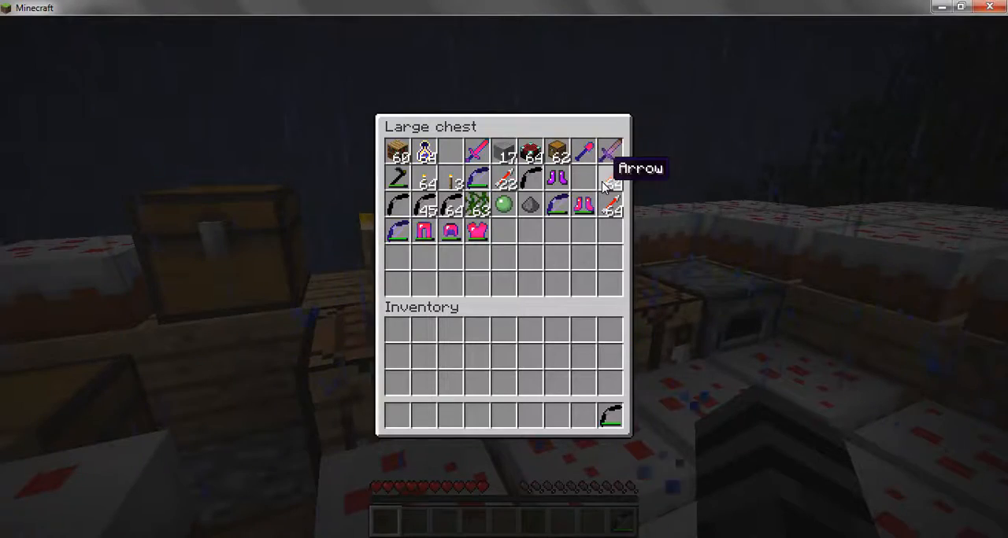
key("Escape")
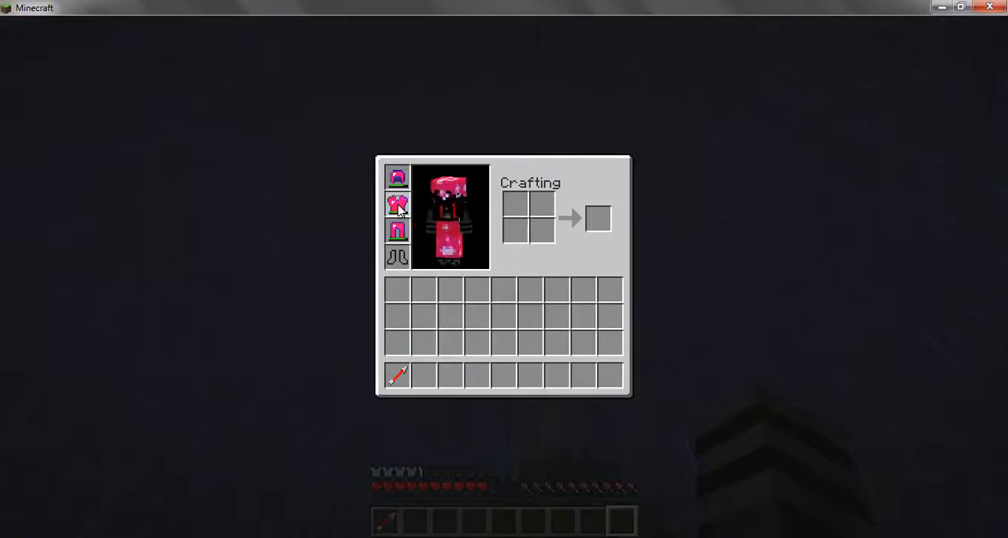
key("Escape")
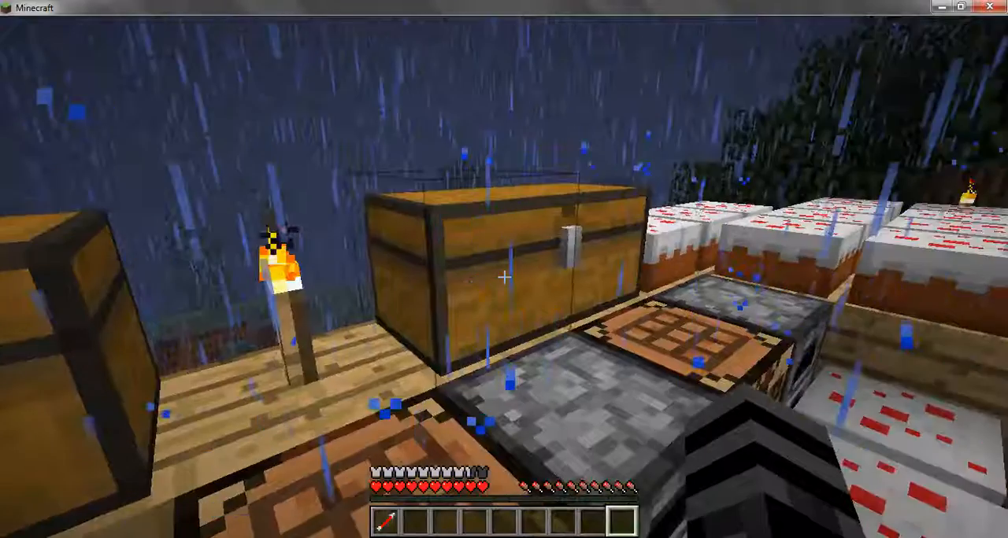
right_click(496, 268)
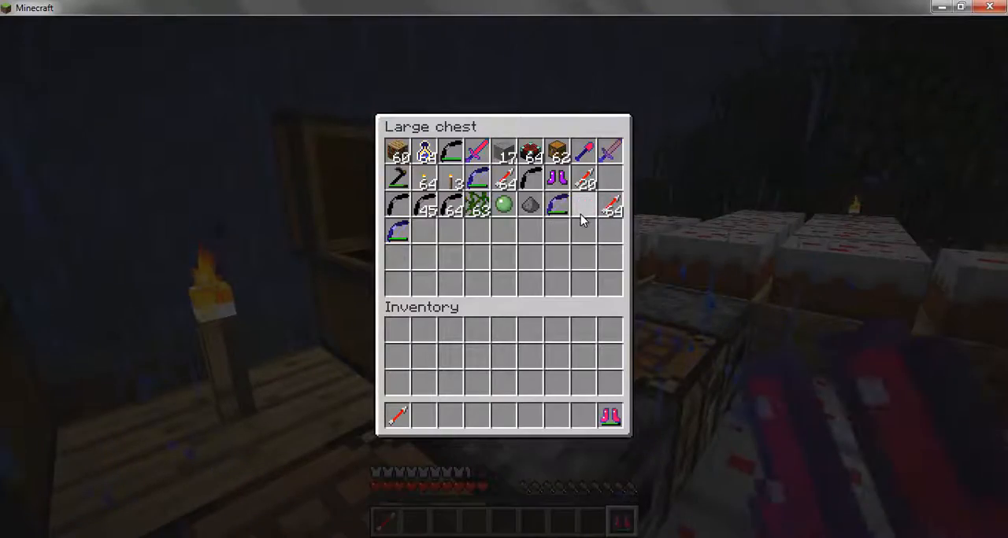
key("e")
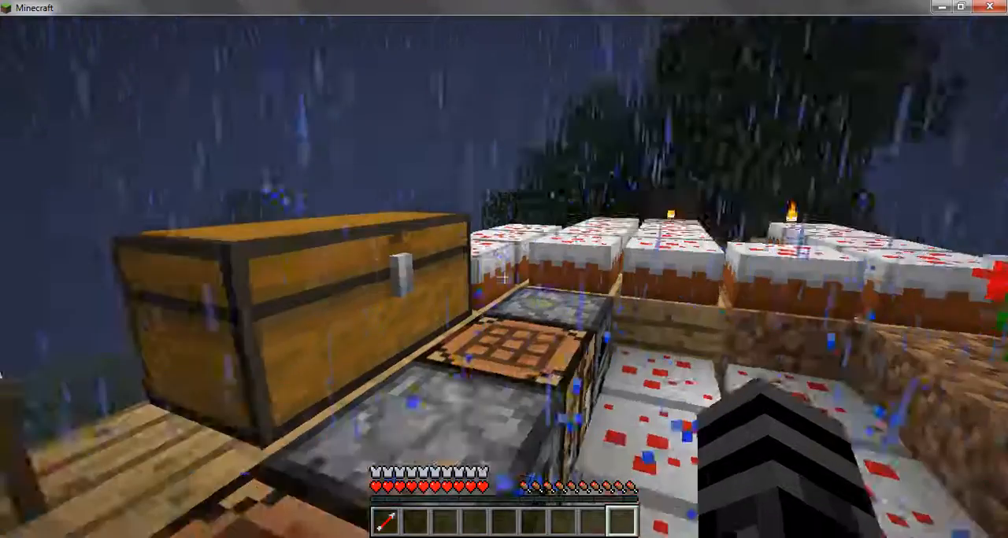
mouse_move(504, 269)
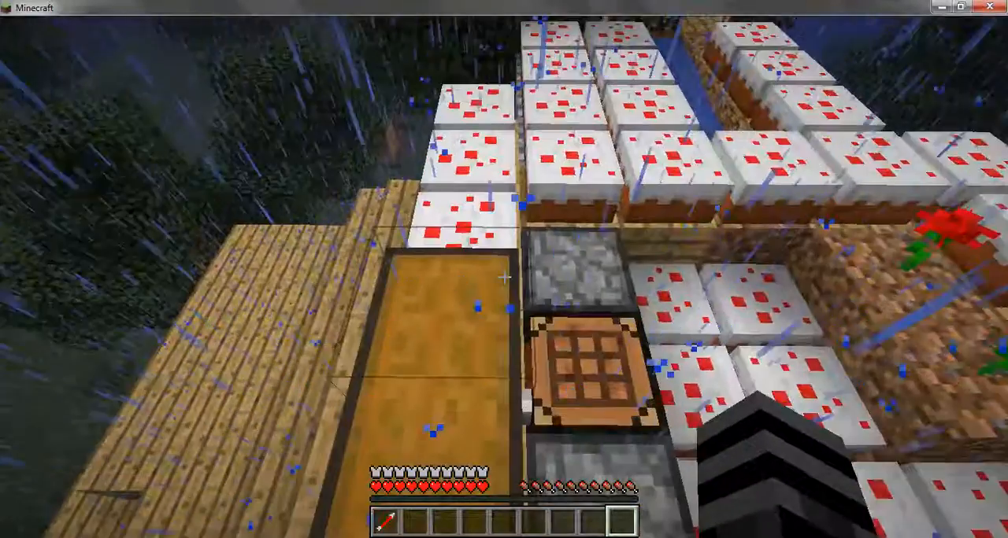
mouse_move(503, 276)
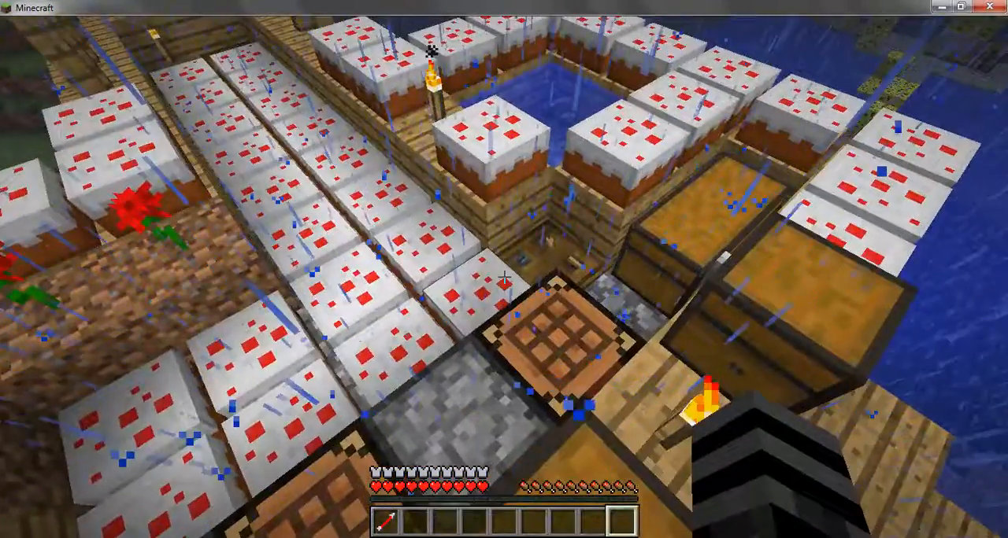